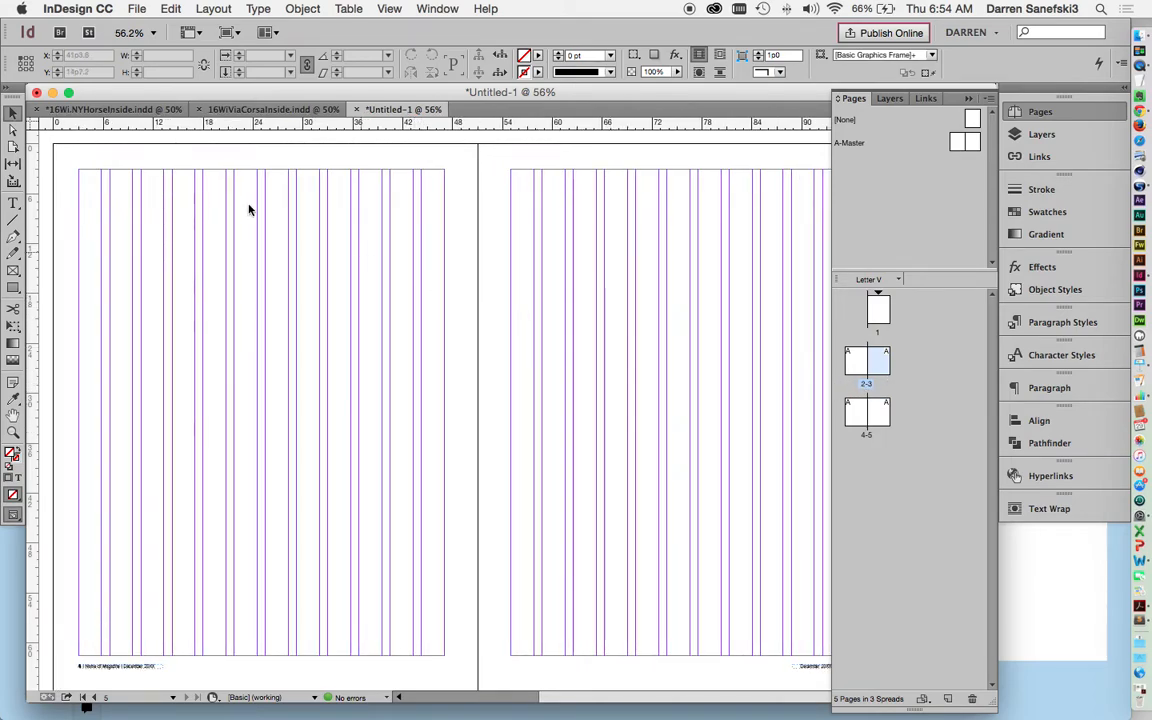
pyautogui.moveTo(554, 456)
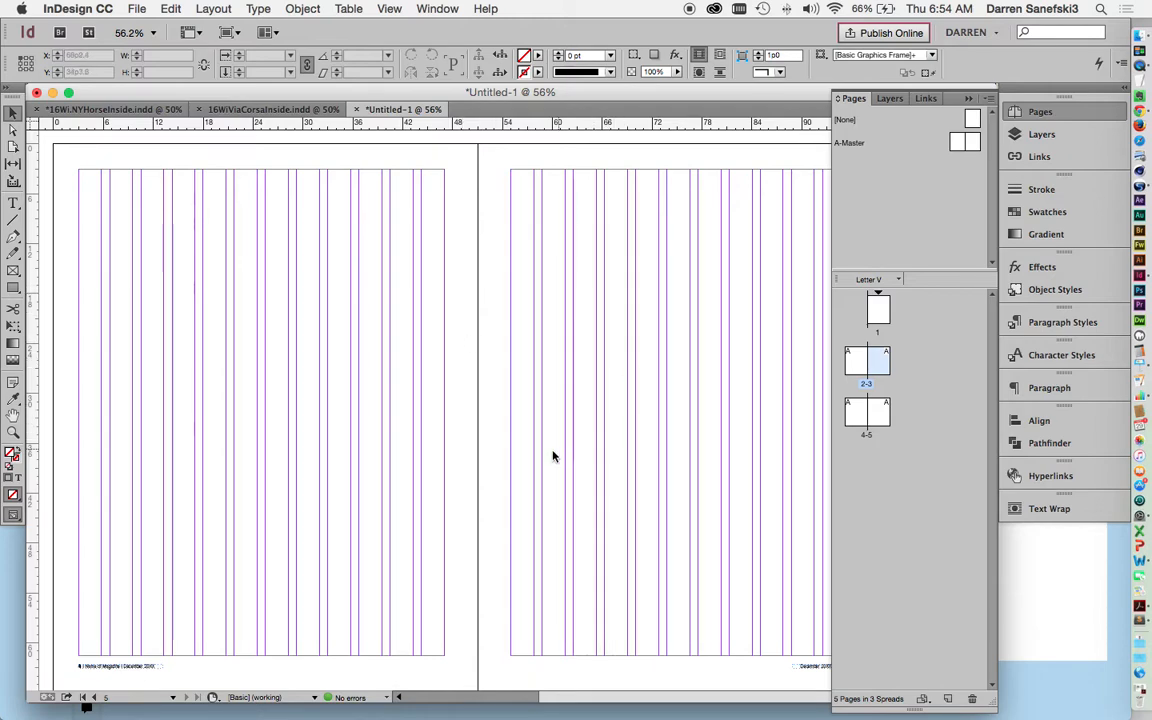
pyautogui.moveTo(598, 342)
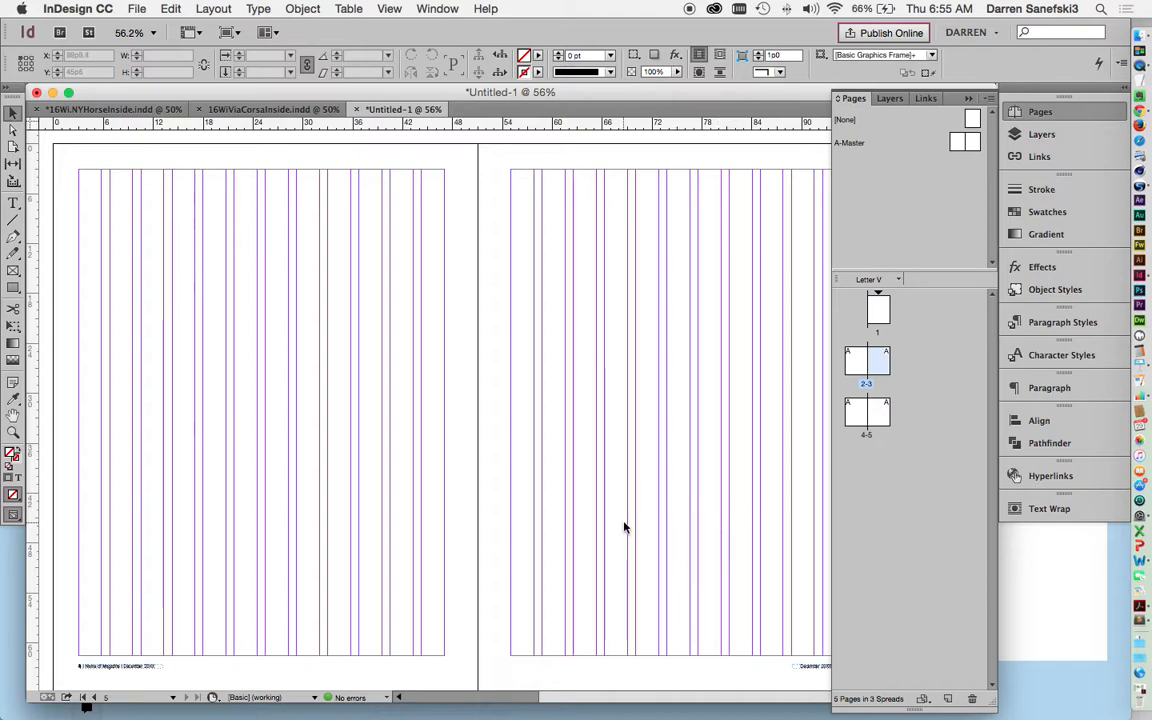
pyautogui.moveTo(760, 532)
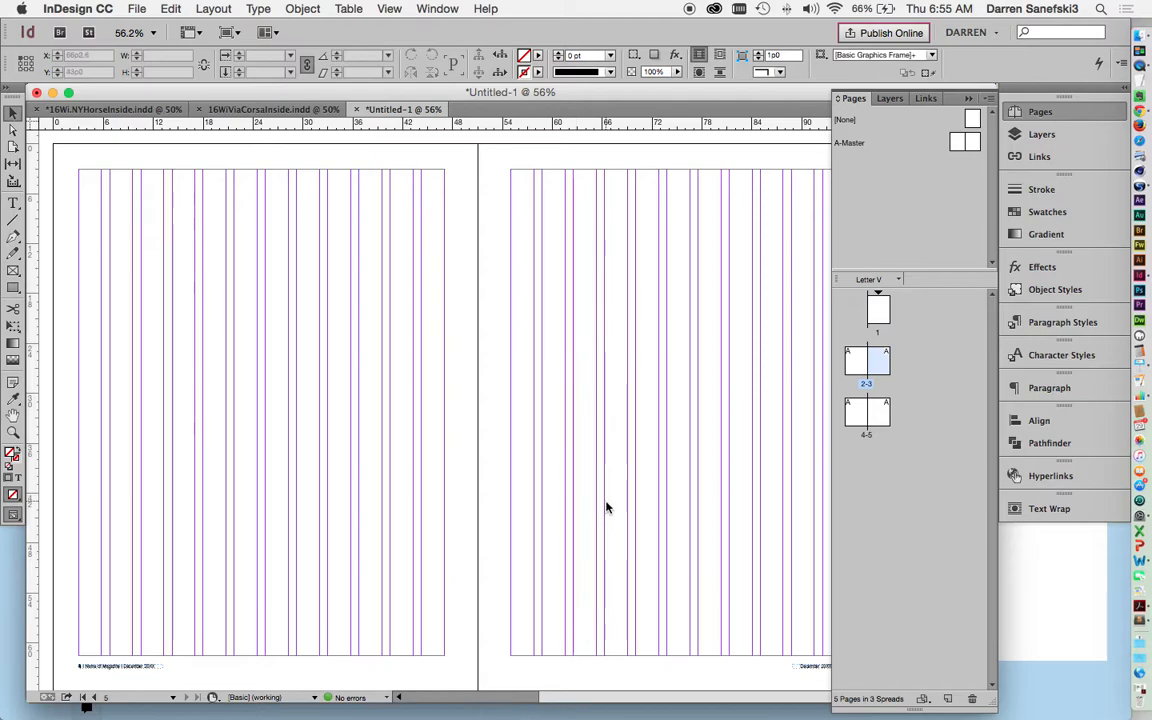
# - Scroll down to the empty pages 4–5 spread
pyautogui.scroll(-3)
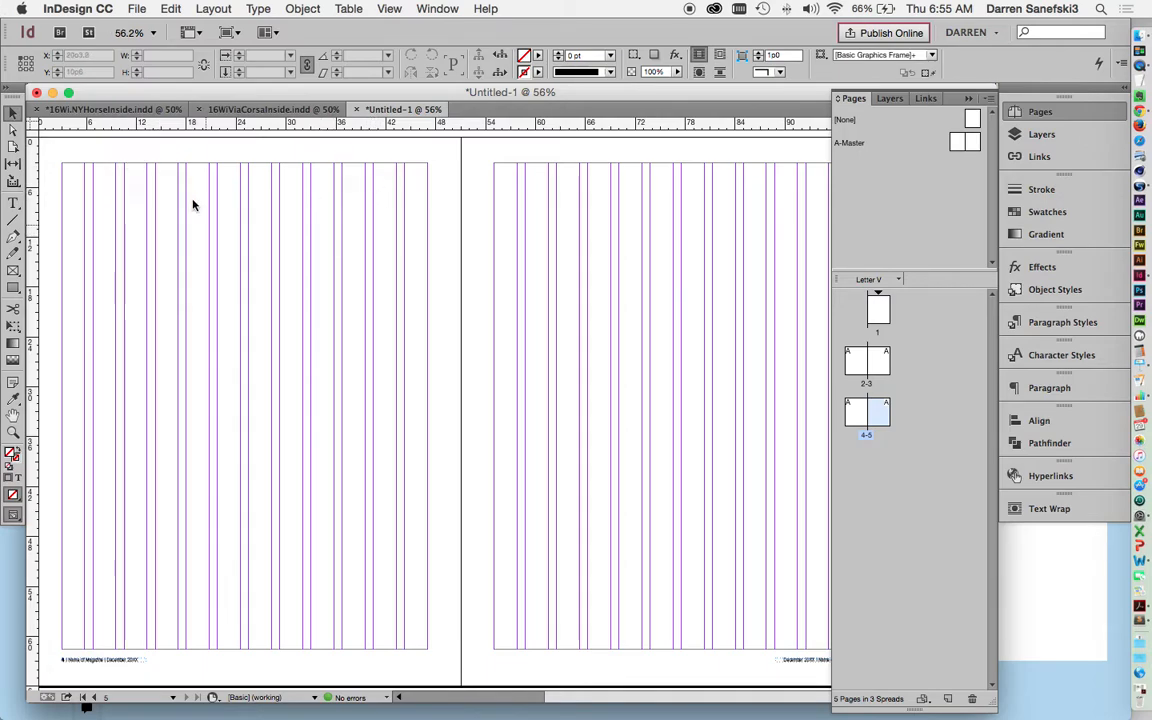
# - Use File > Place to import NYH6.Arise.docx from the NYH6.Arise folder
pyautogui.click(148, 8)
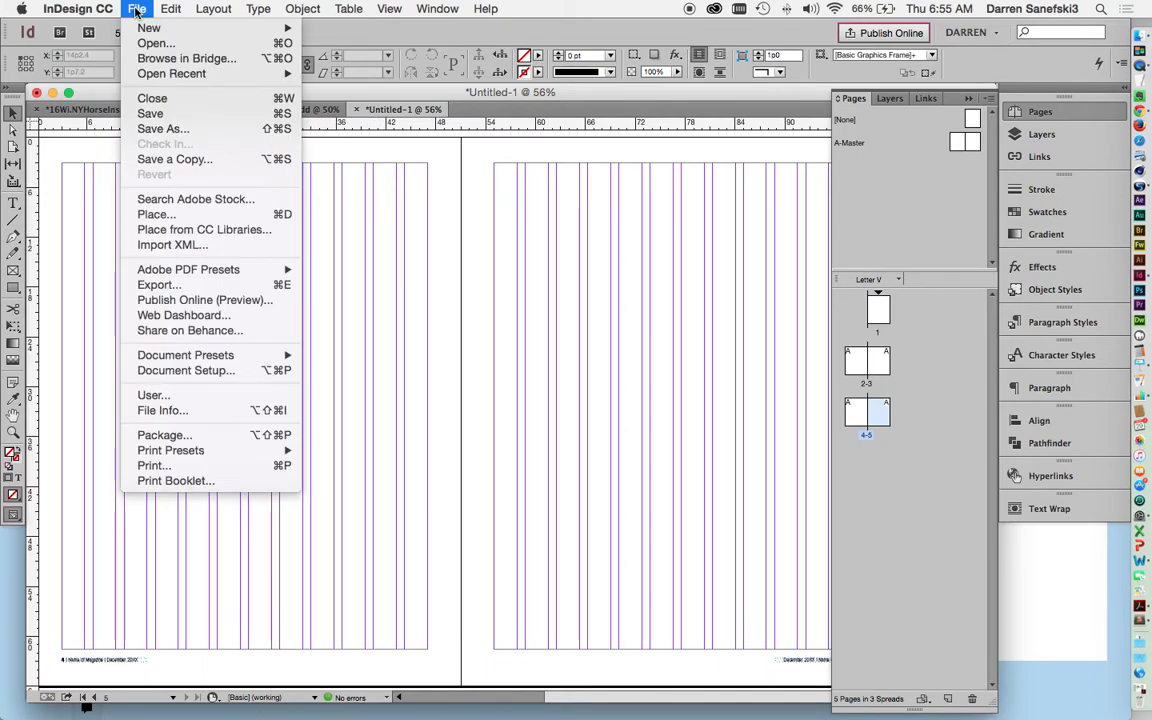
pyautogui.moveTo(156, 214)
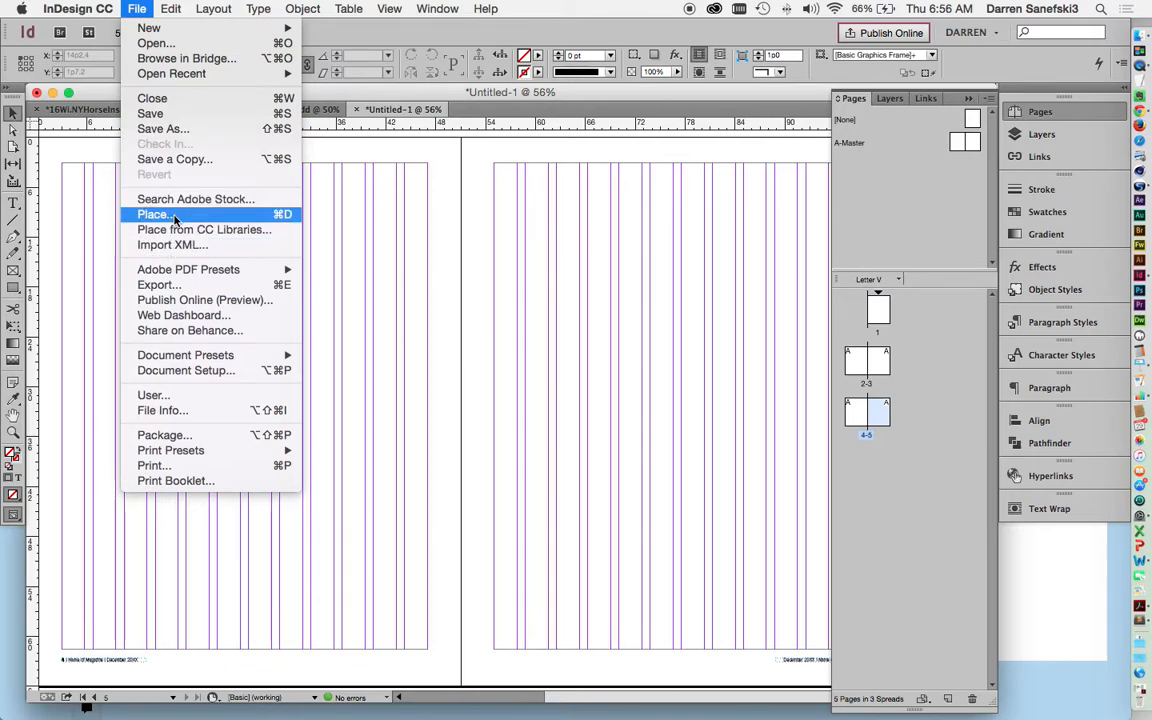
pyautogui.click(152, 214)
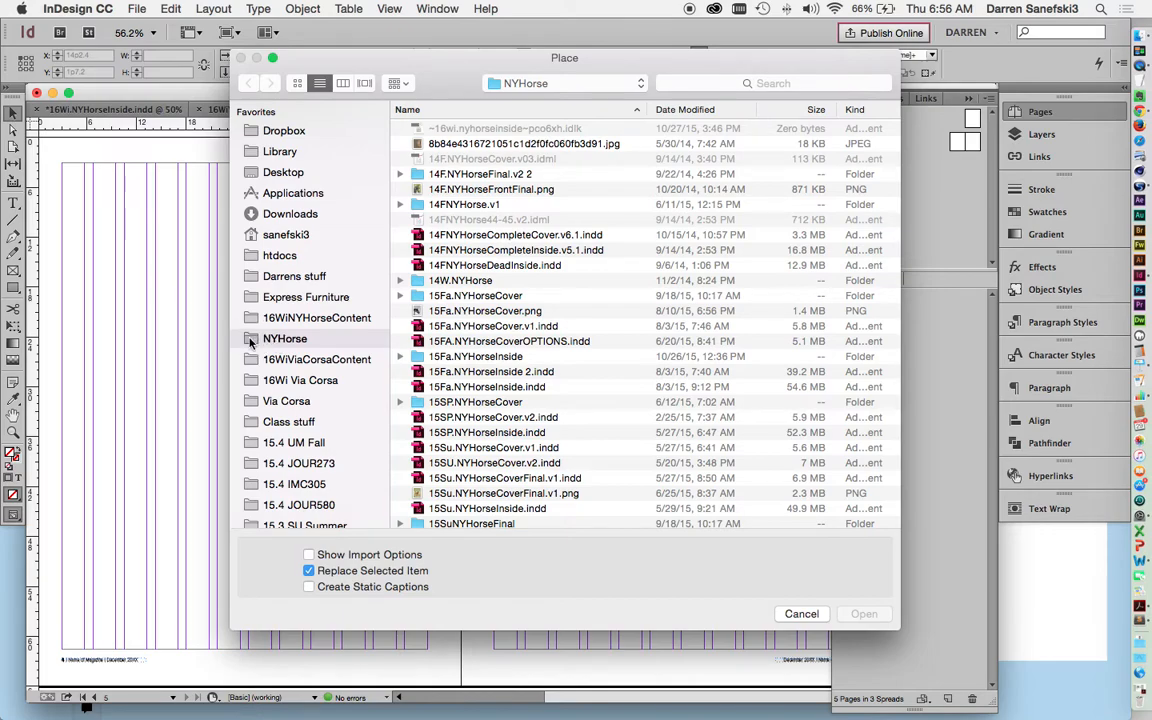
pyautogui.moveTo(428, 264)
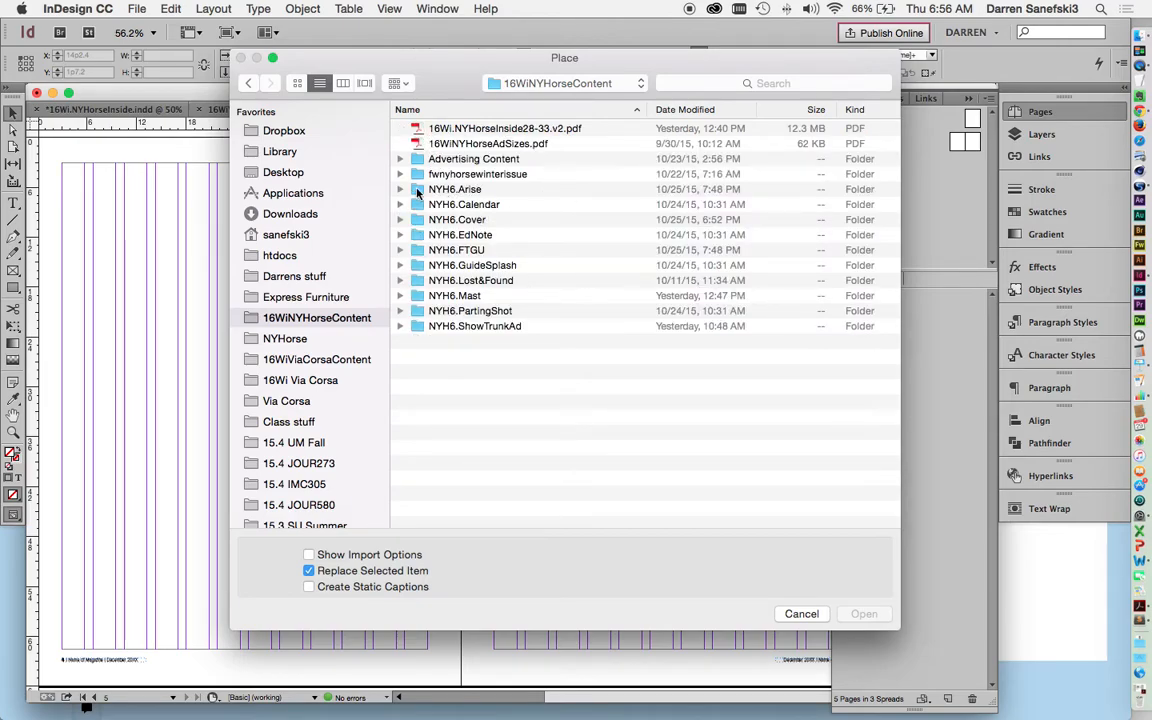
pyautogui.doubleClick(456, 188)
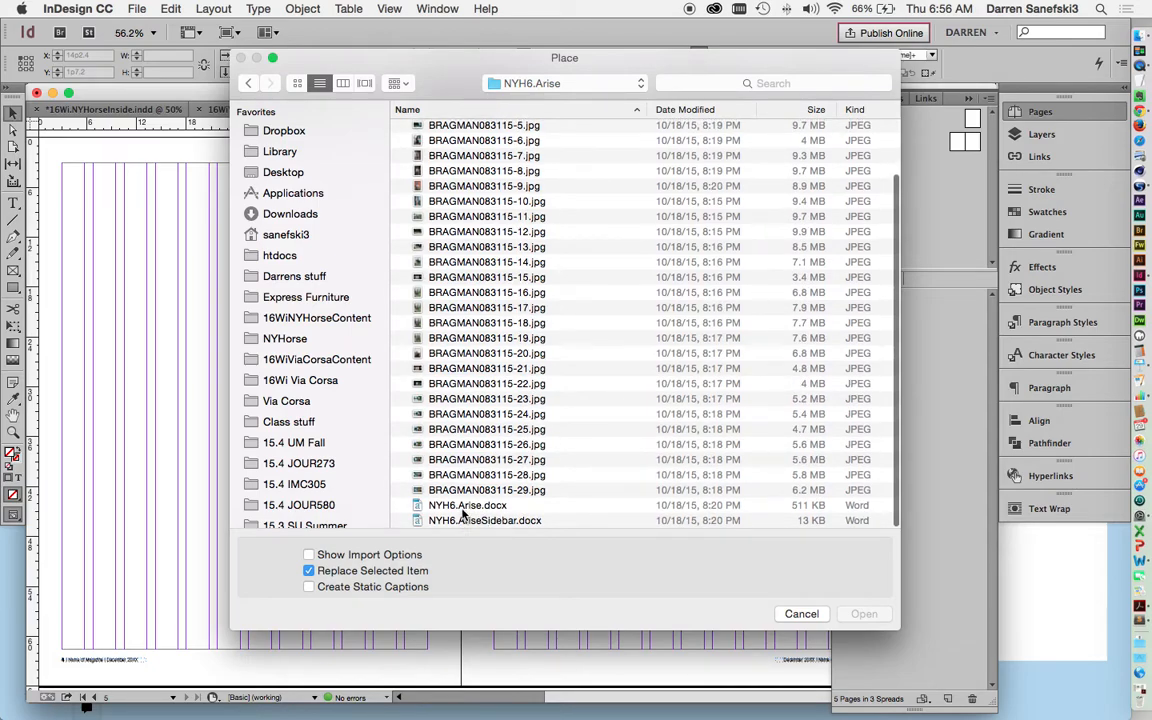
pyautogui.click(464, 504)
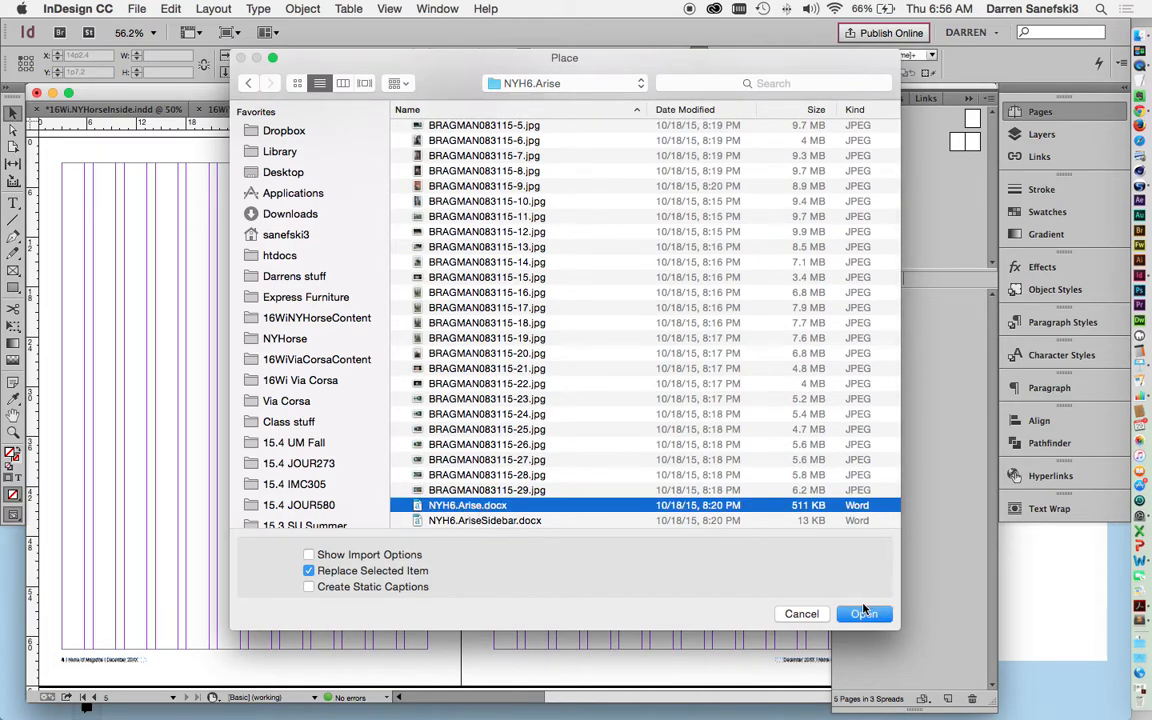
pyautogui.click(892, 614)
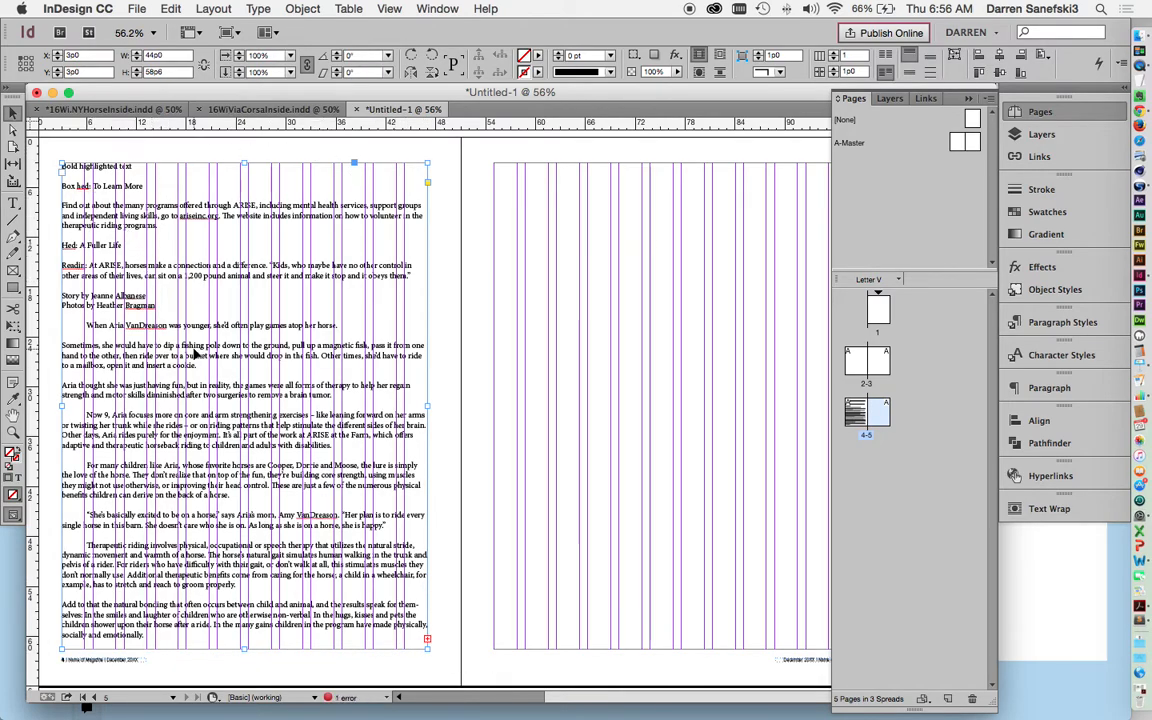
pyautogui.moveTo(90, 244)
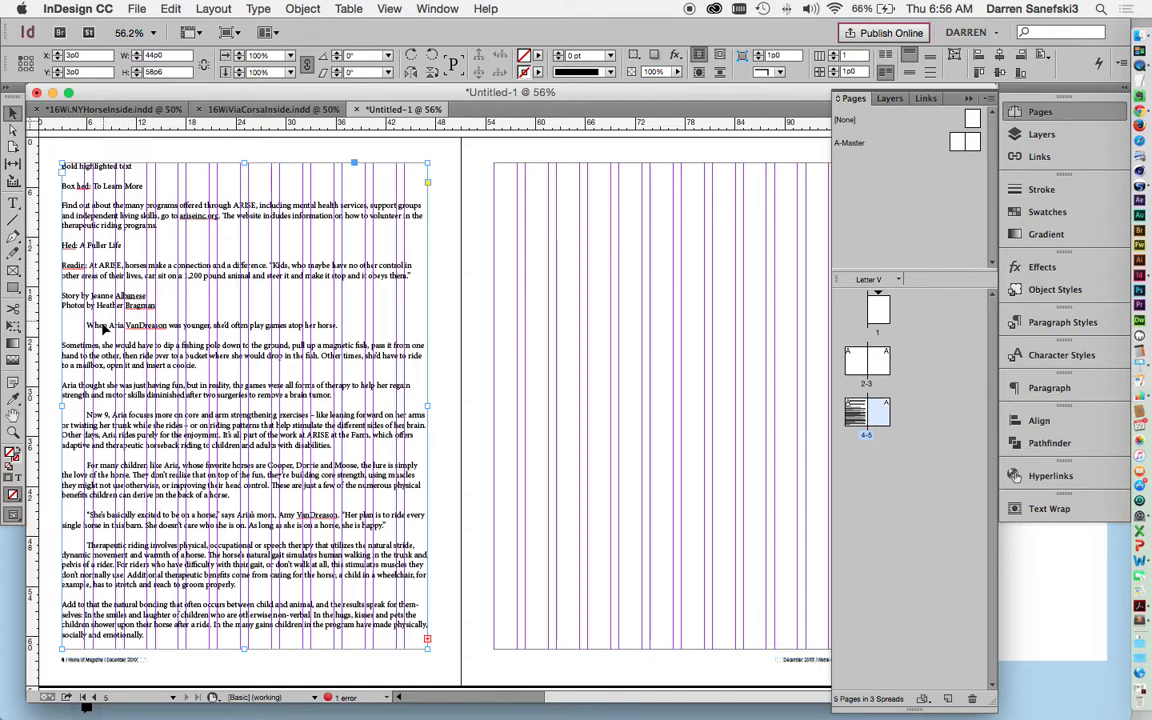
pyautogui.moveTo(140, 316)
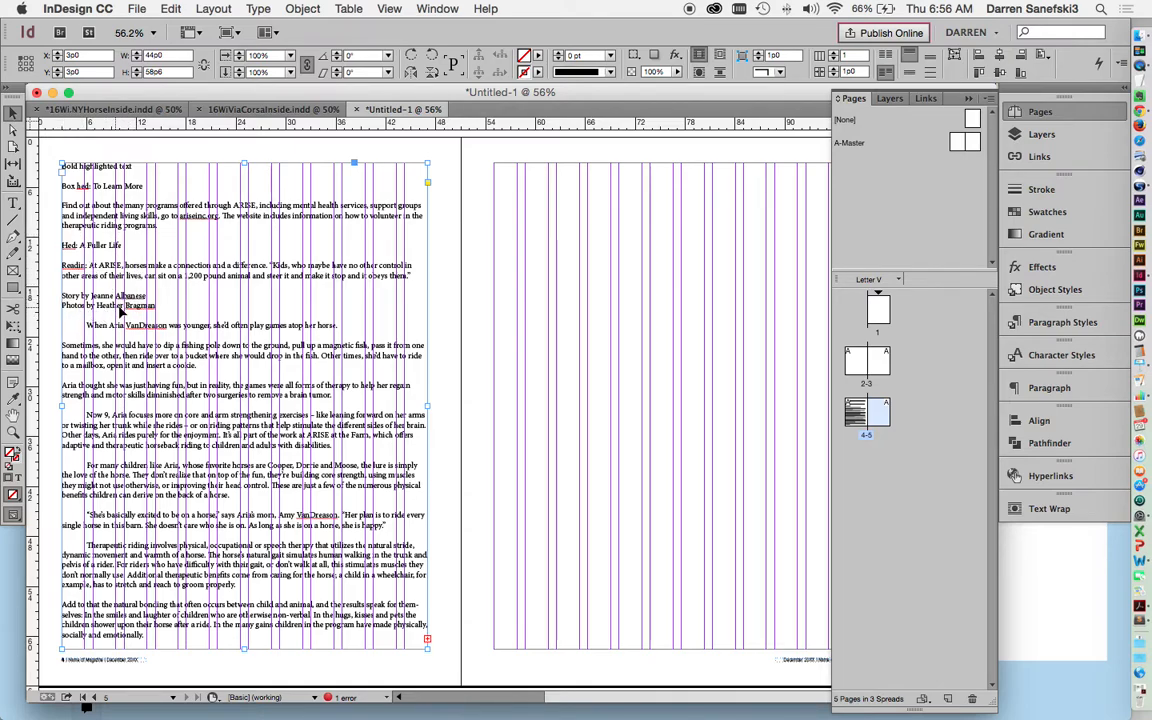
# - Place the loaded Arise story onto the left page
pyautogui.click(92, 324)
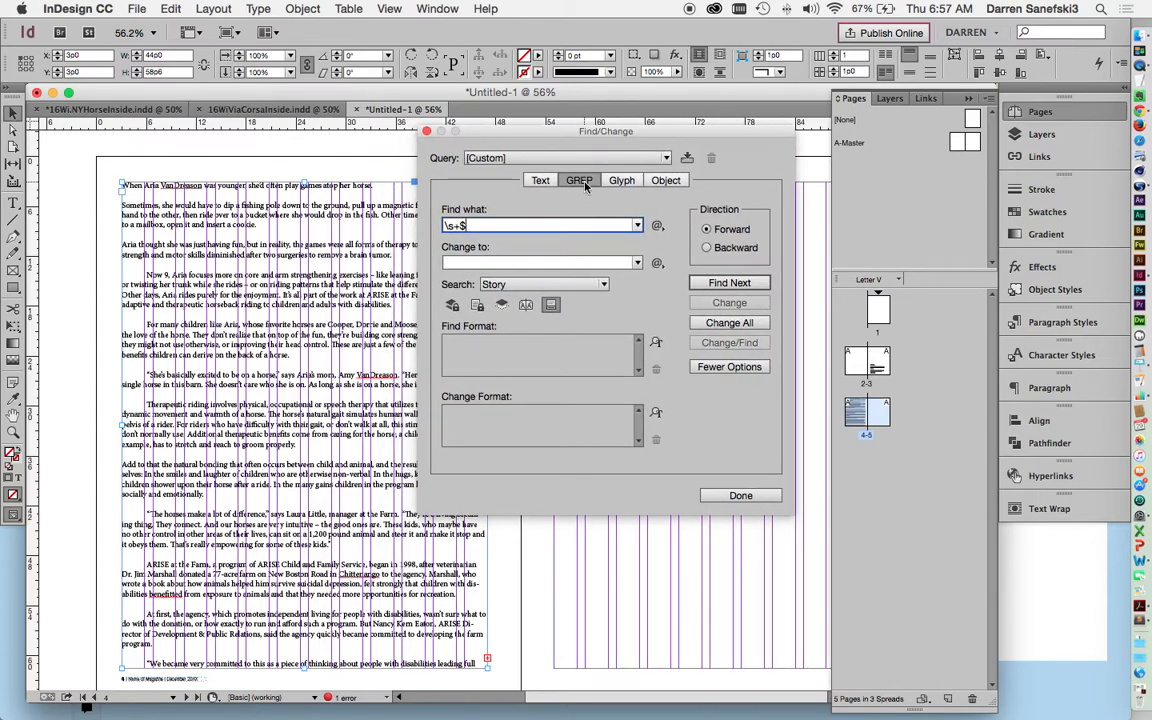
# - Run the Multiple Return to Single Return GREP query, making 28 replacements
pyautogui.moveTo(606, 132); pyautogui.dragTo(638, 126)
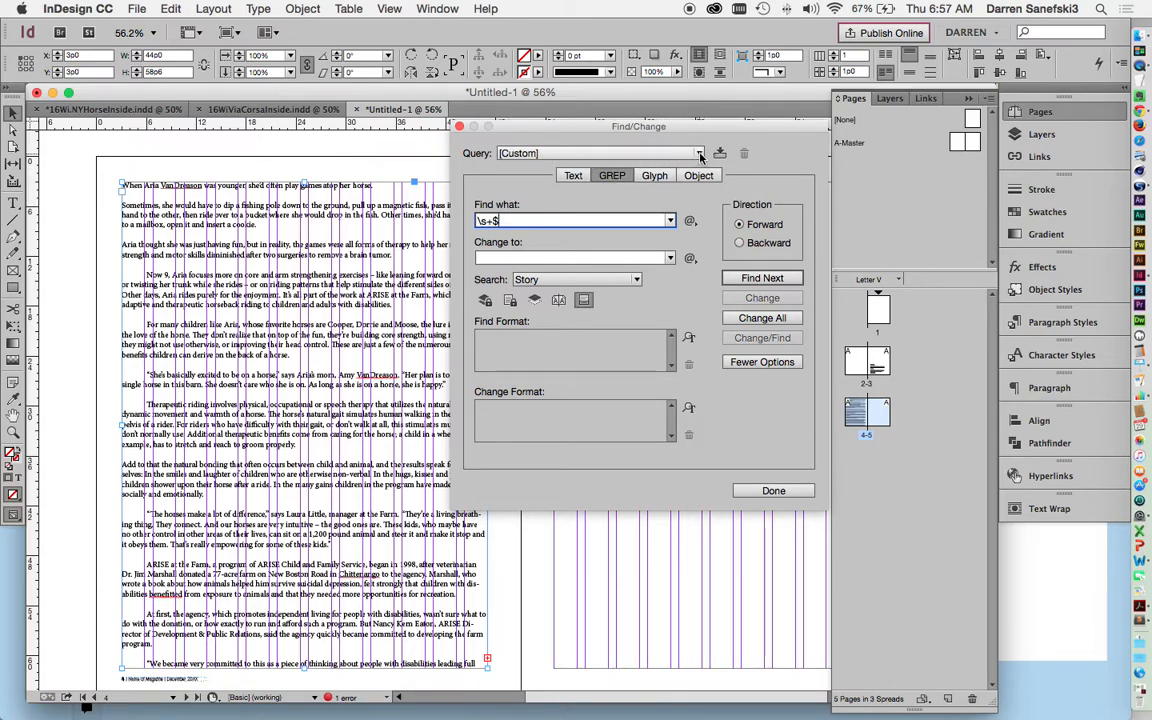
pyautogui.click(700, 152)
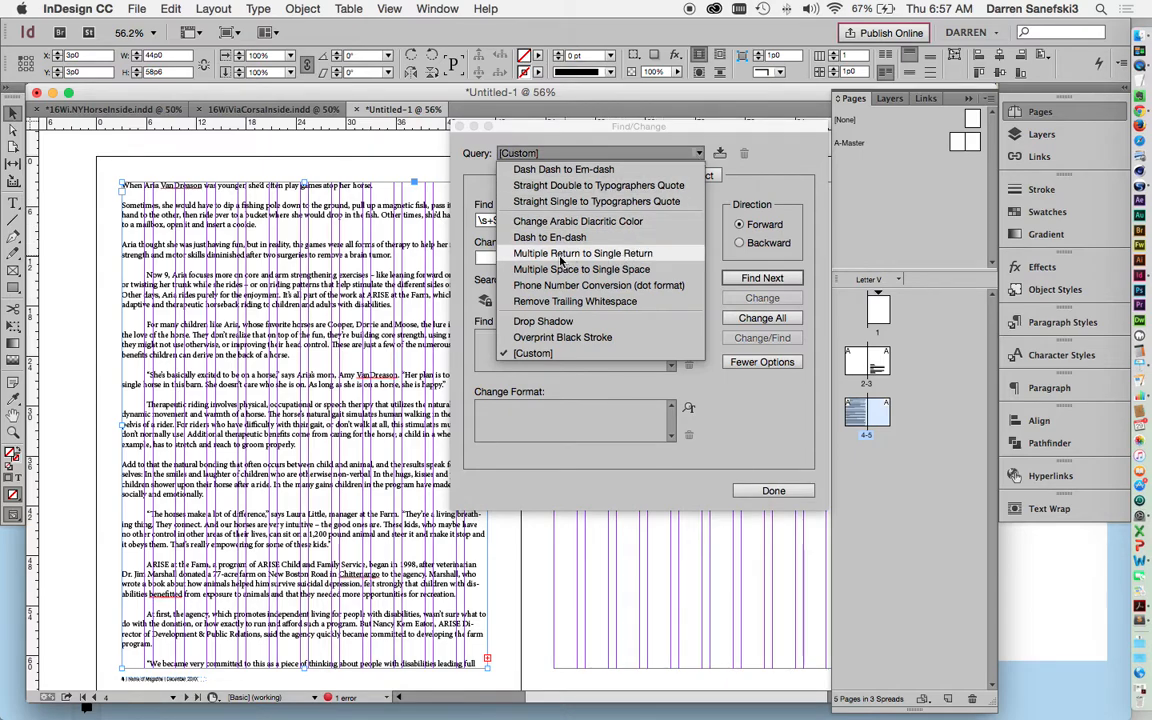
pyautogui.click(580, 252)
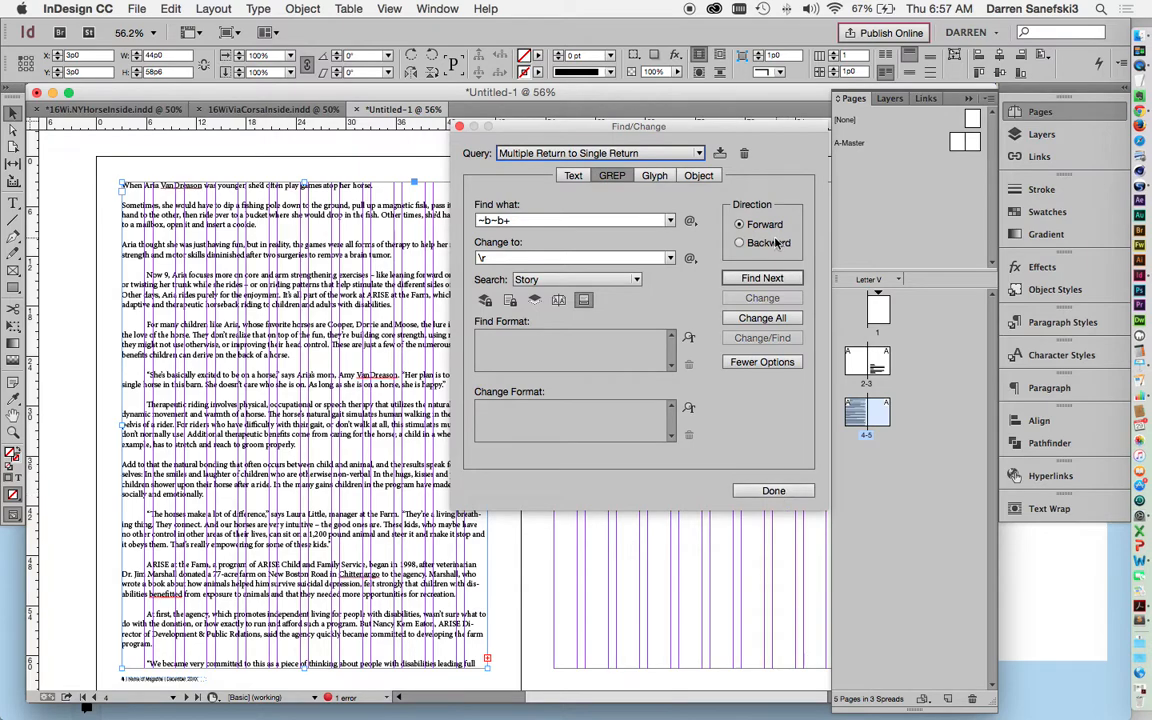
pyautogui.click(760, 316)
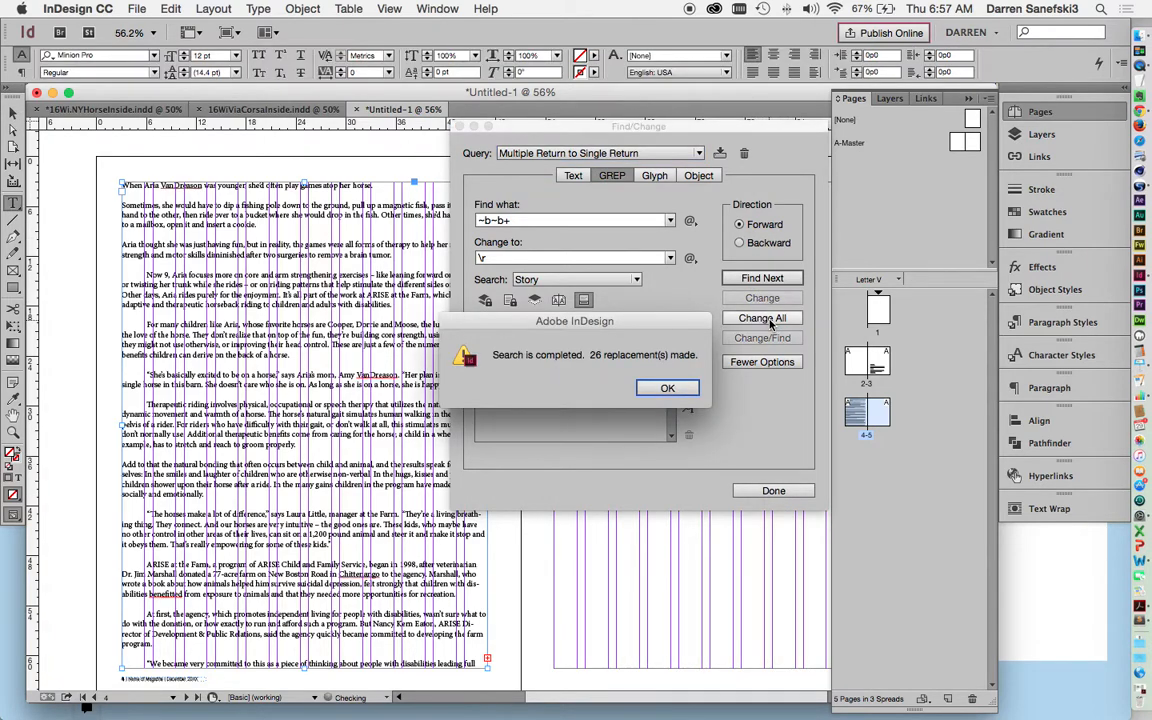
pyautogui.click(668, 388)
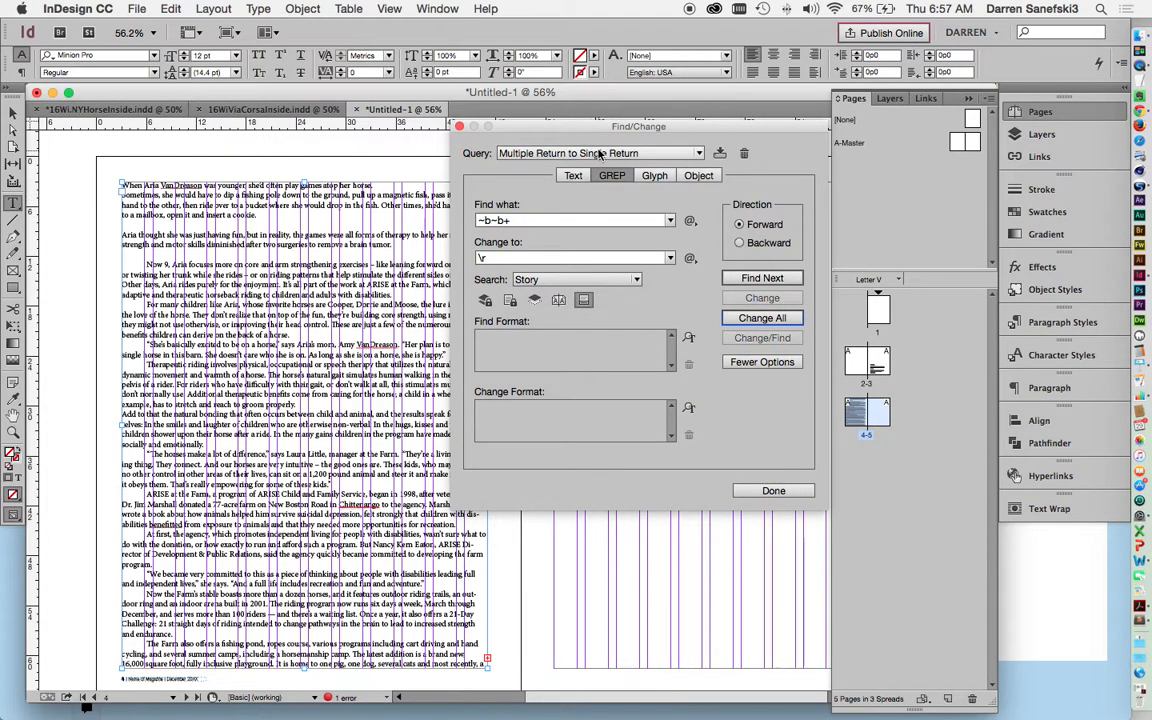
# - Run the Multiple Space to Single Space query, which finds nothing to replace
pyautogui.click(716, 152)
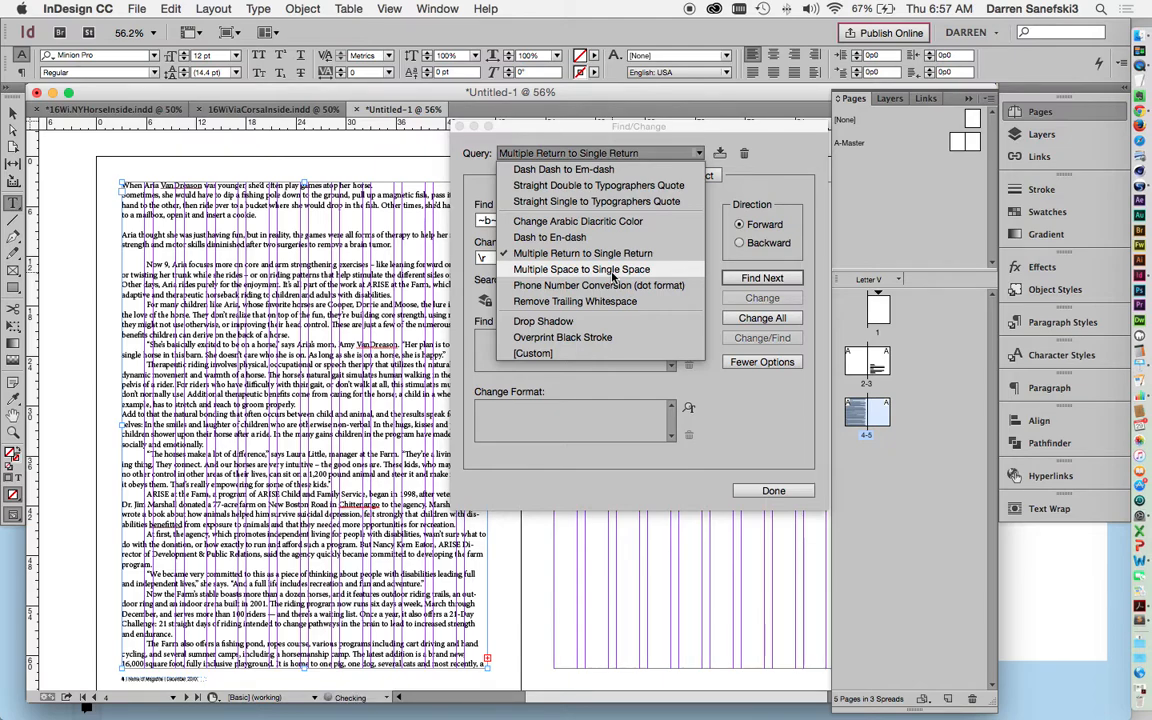
pyautogui.click(582, 268)
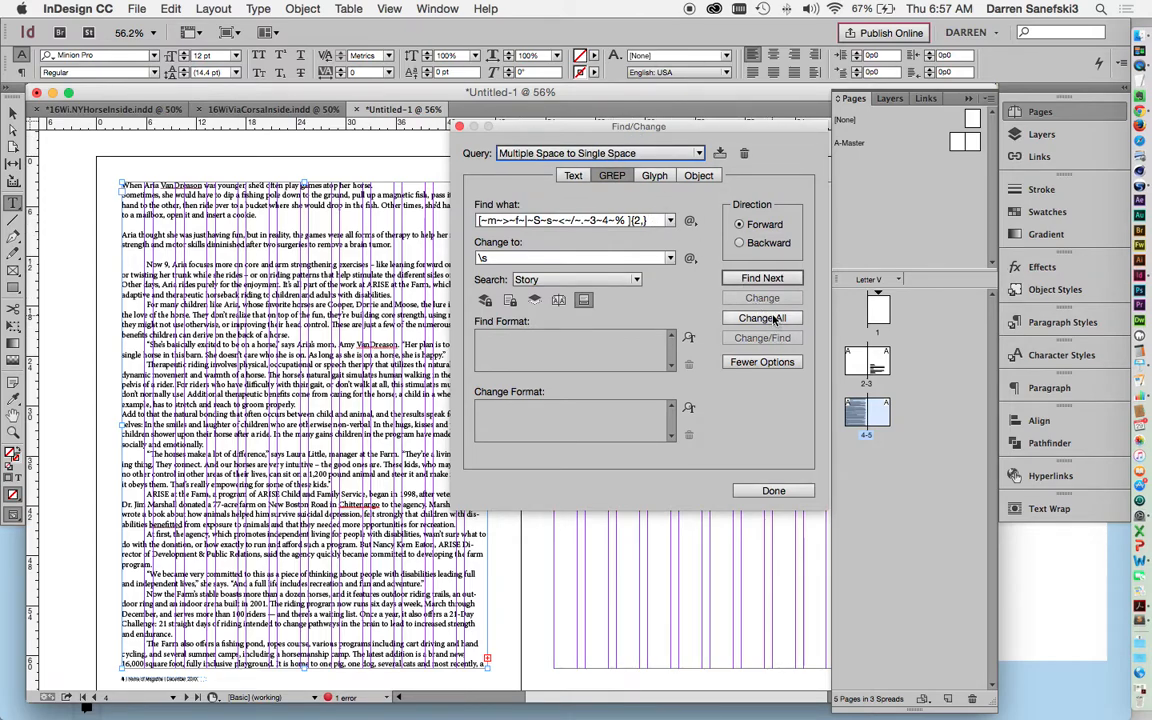
pyautogui.click(760, 316)
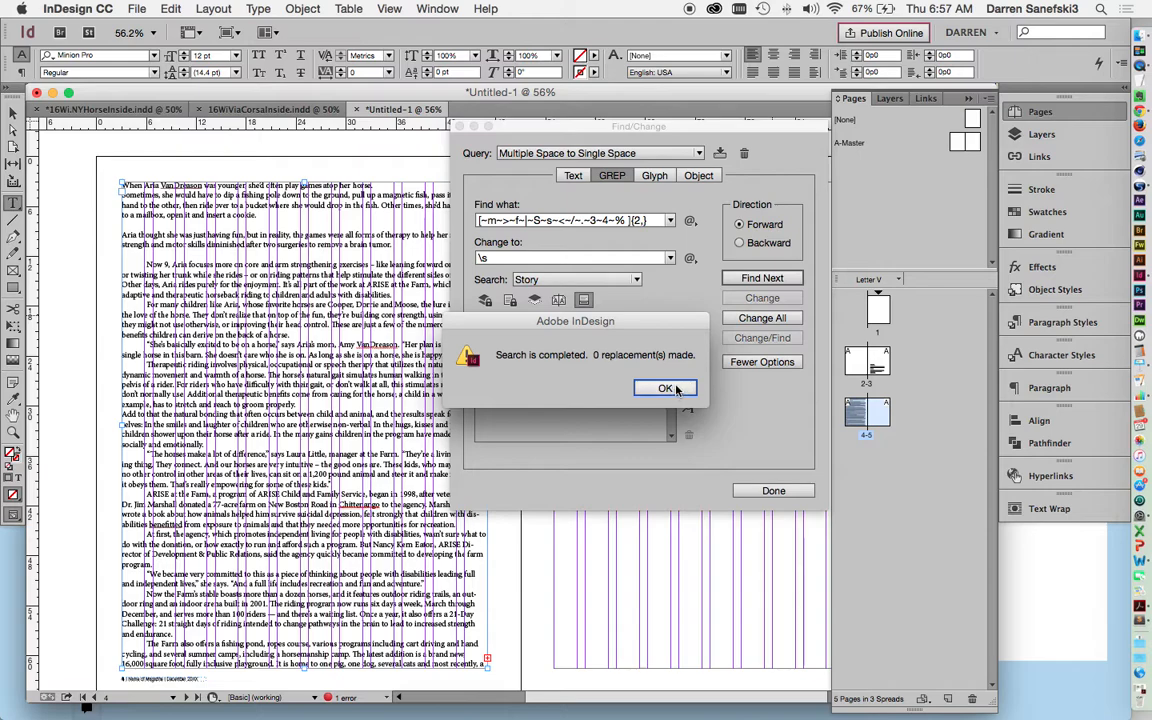
pyautogui.click(664, 388)
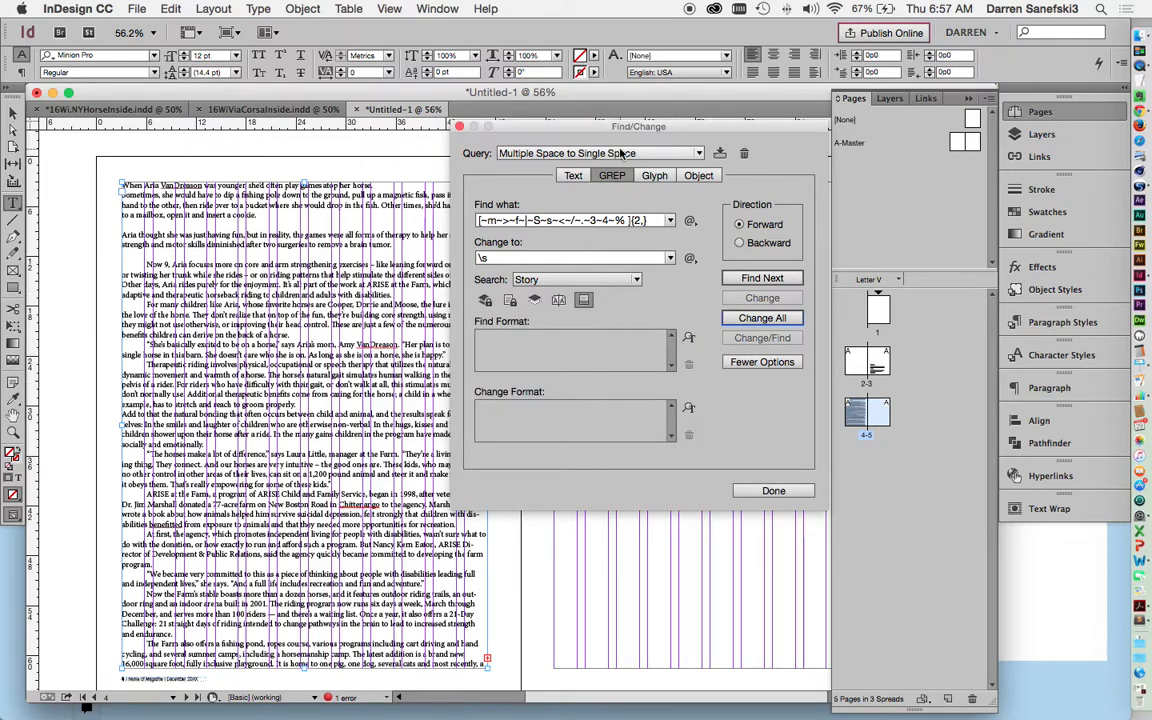
# - Run the Remove Trailing Whitespace query for 6 replacements and finish the search
pyautogui.click(726, 152)
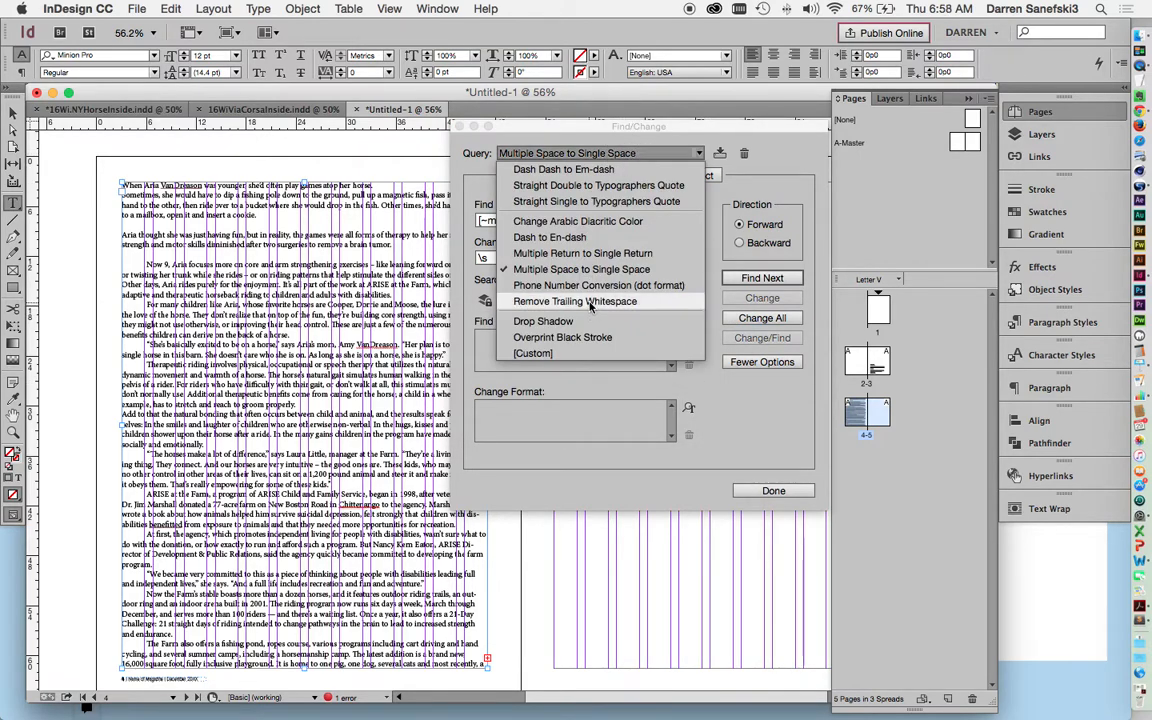
pyautogui.click(576, 300)
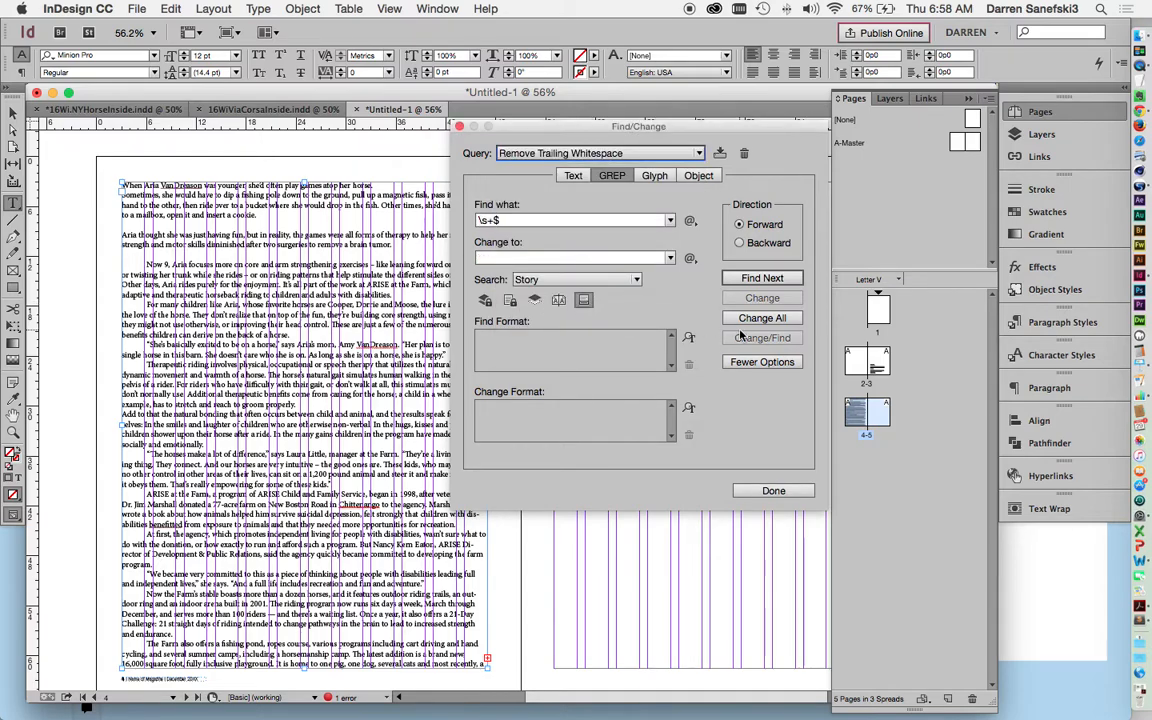
pyautogui.click(760, 316)
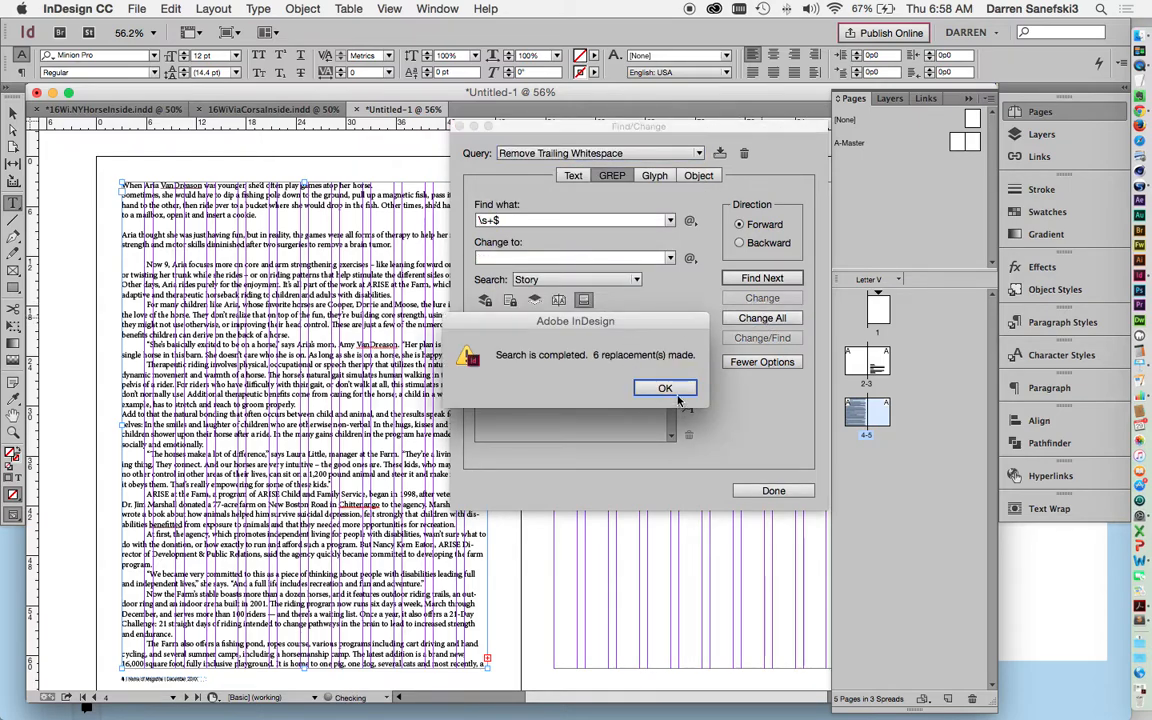
pyautogui.click(664, 388)
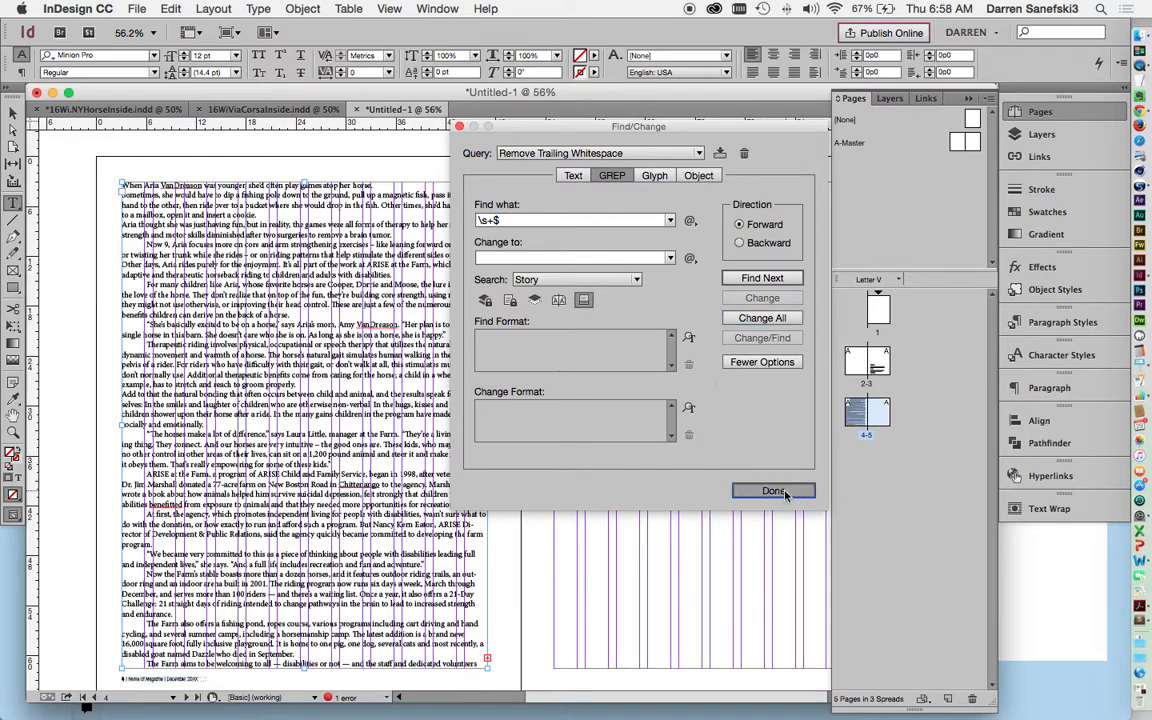
pyautogui.click(772, 492)
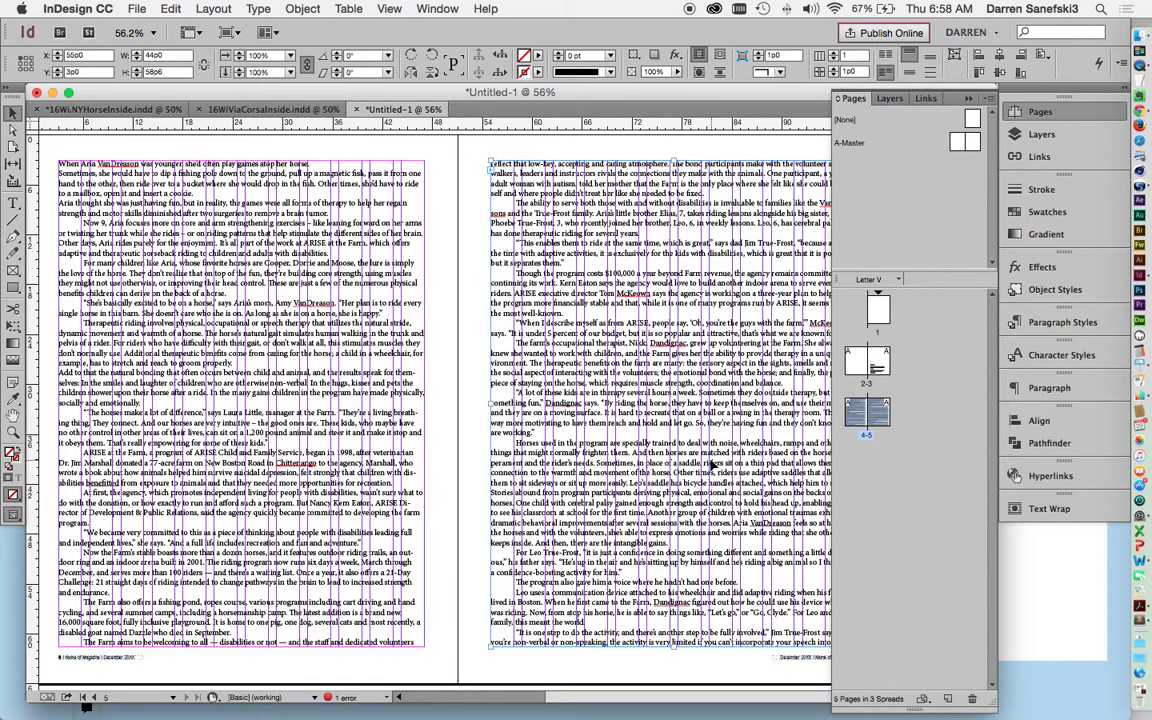
# - Scroll right to view the story threaded onto the right page
pyautogui.hscroll(3)
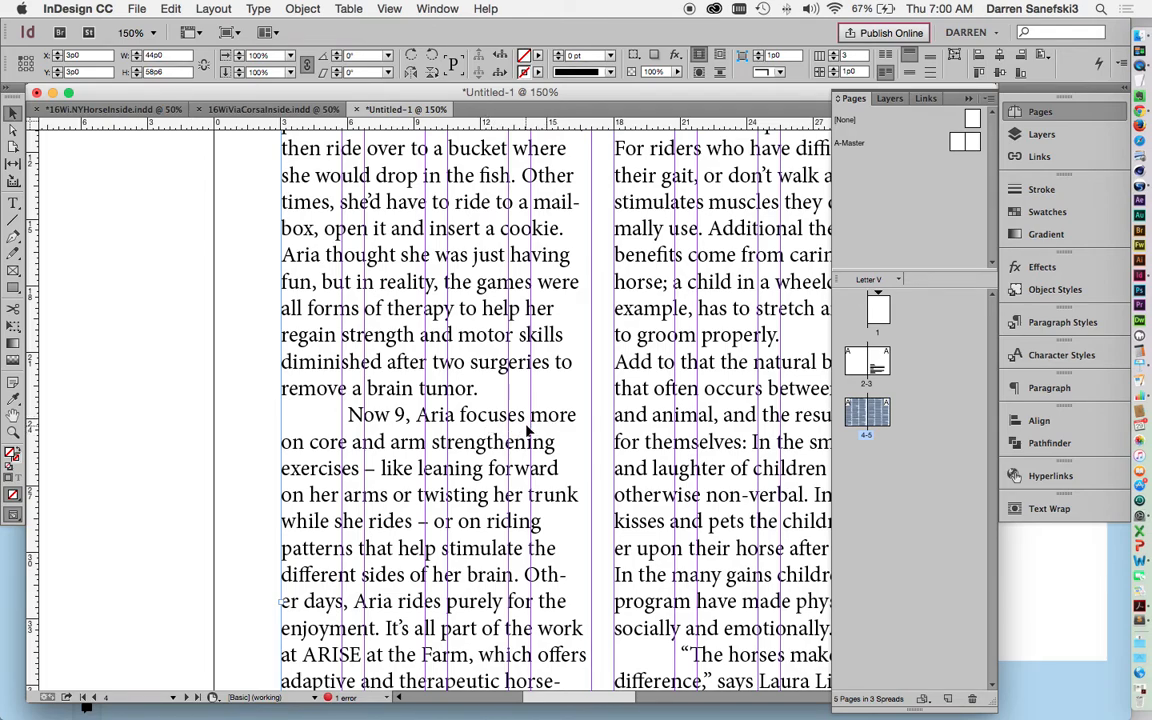
# - Turn on Type > Show Hidden Characters to reveal returns and tabs
pyautogui.click(258, 8)
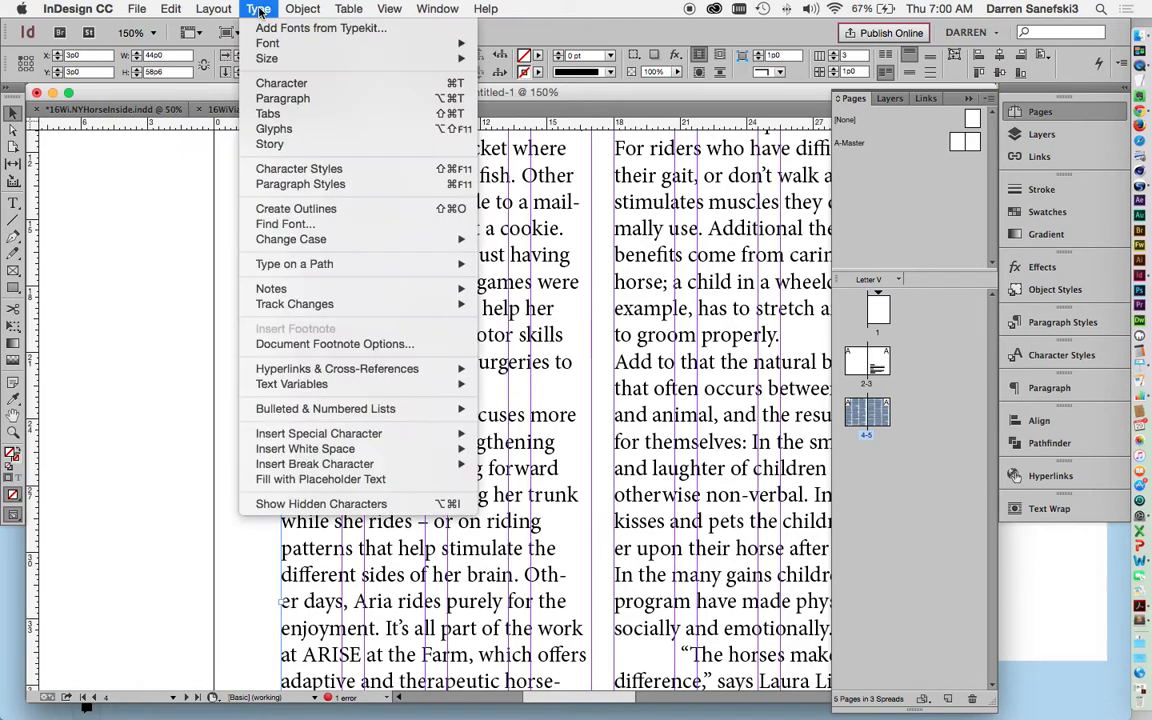
pyautogui.moveTo(350, 504)
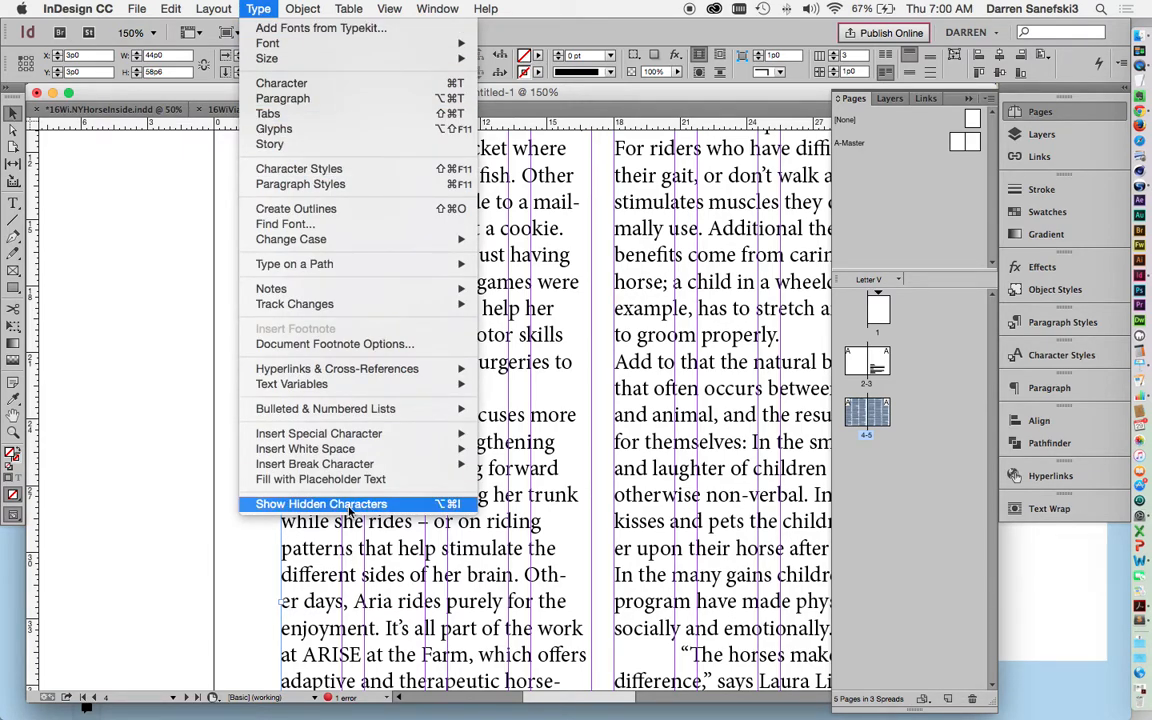
pyautogui.click(322, 504)
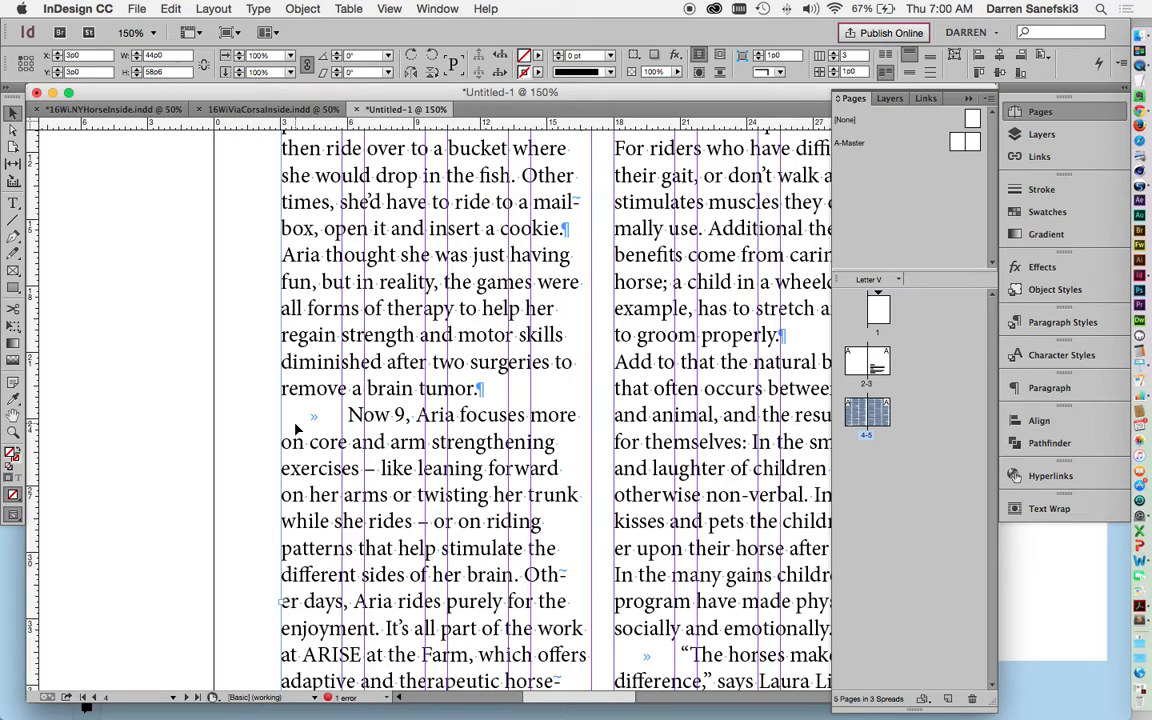
pyautogui.moveTo(344, 432)
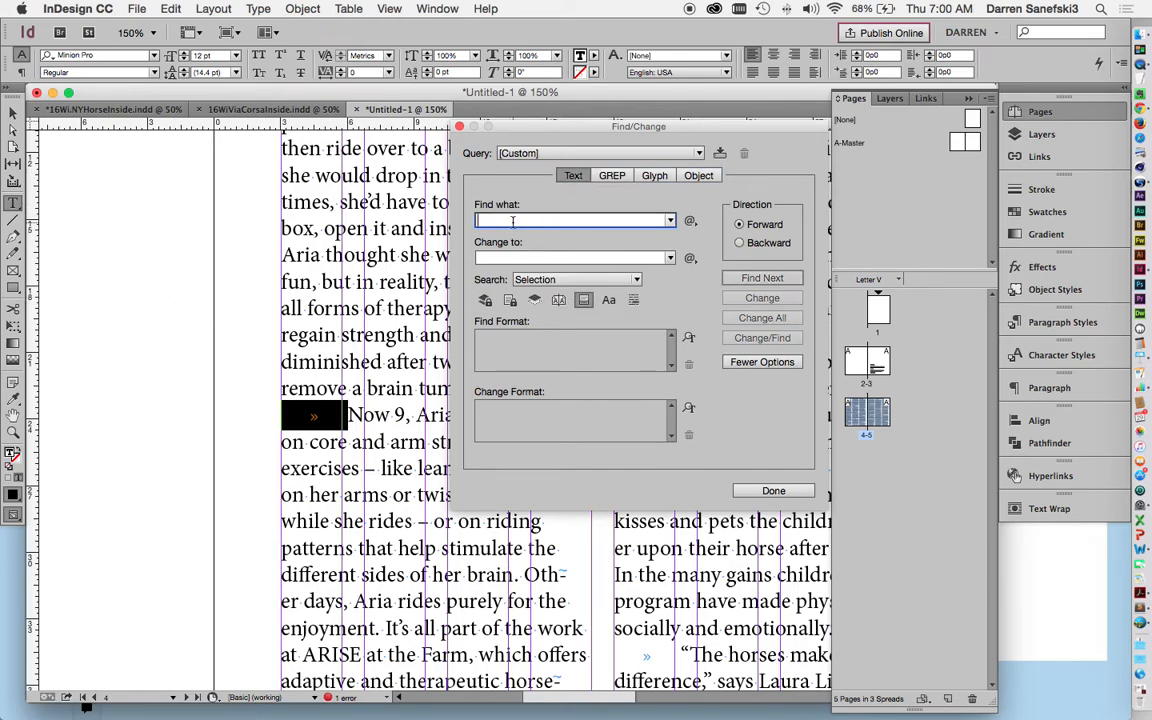
# - Enter ^p^t as Find what and ^p as Change to
pyautogui.write('^p^t')
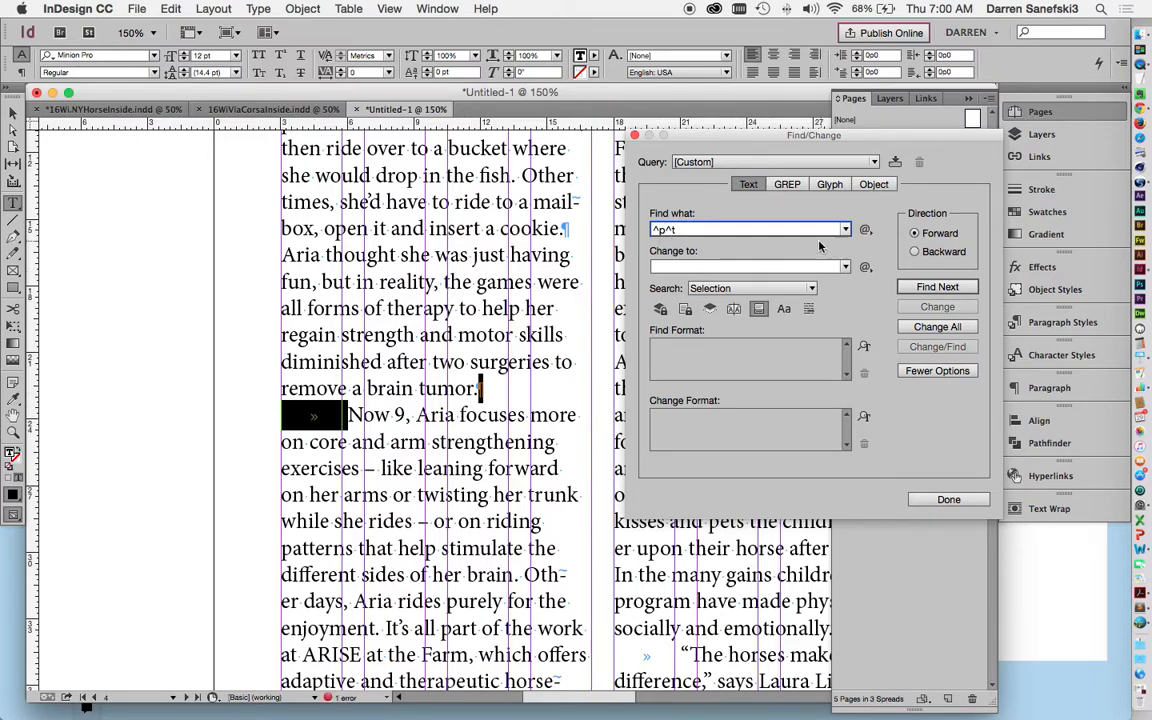
pyautogui.click(744, 266)
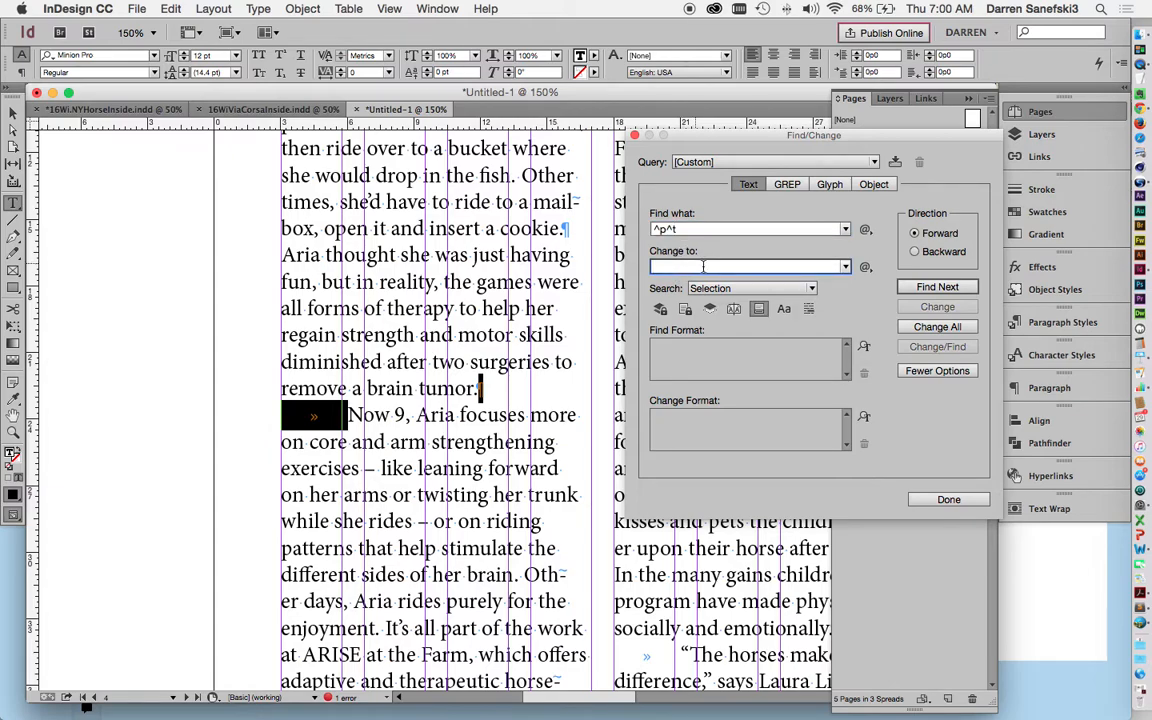
pyautogui.write('^p^t')
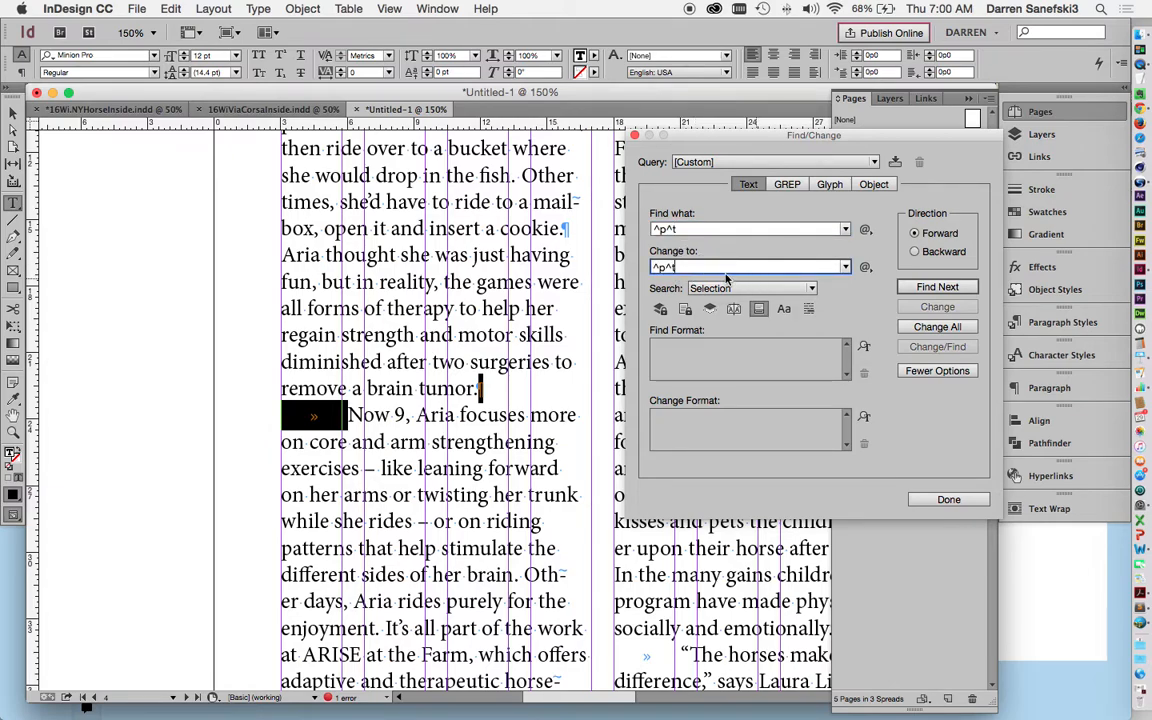
pyautogui.press('Backspace')
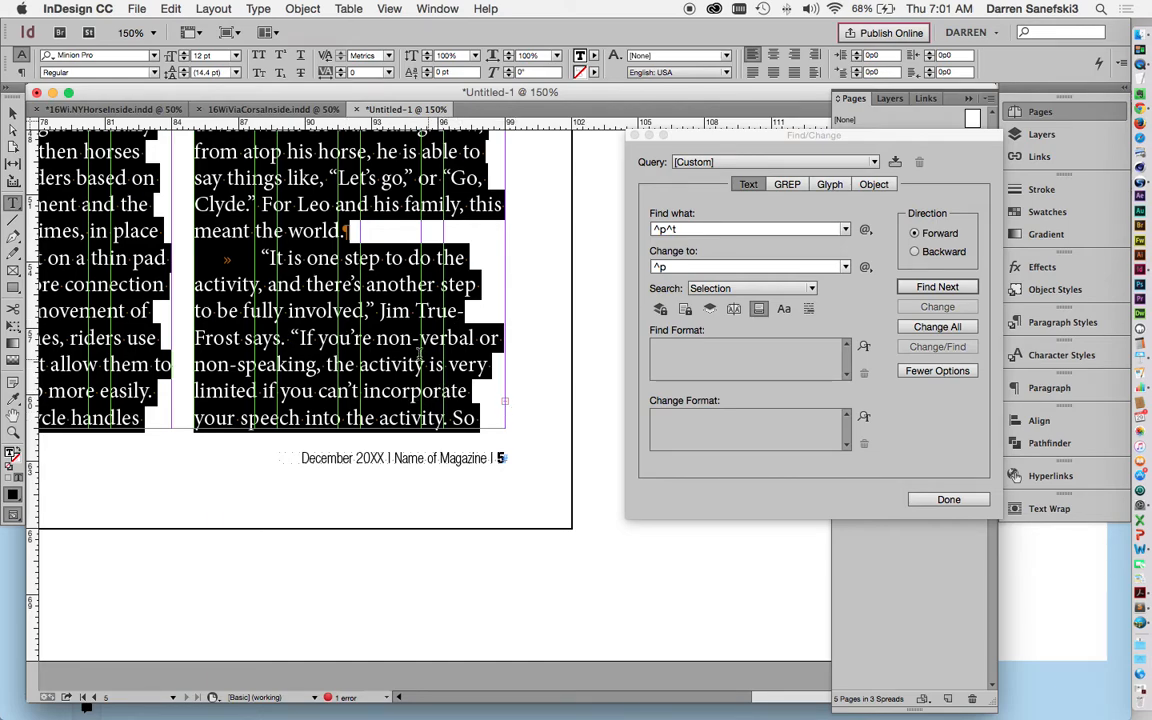
pyautogui.moveTo(520, 418)
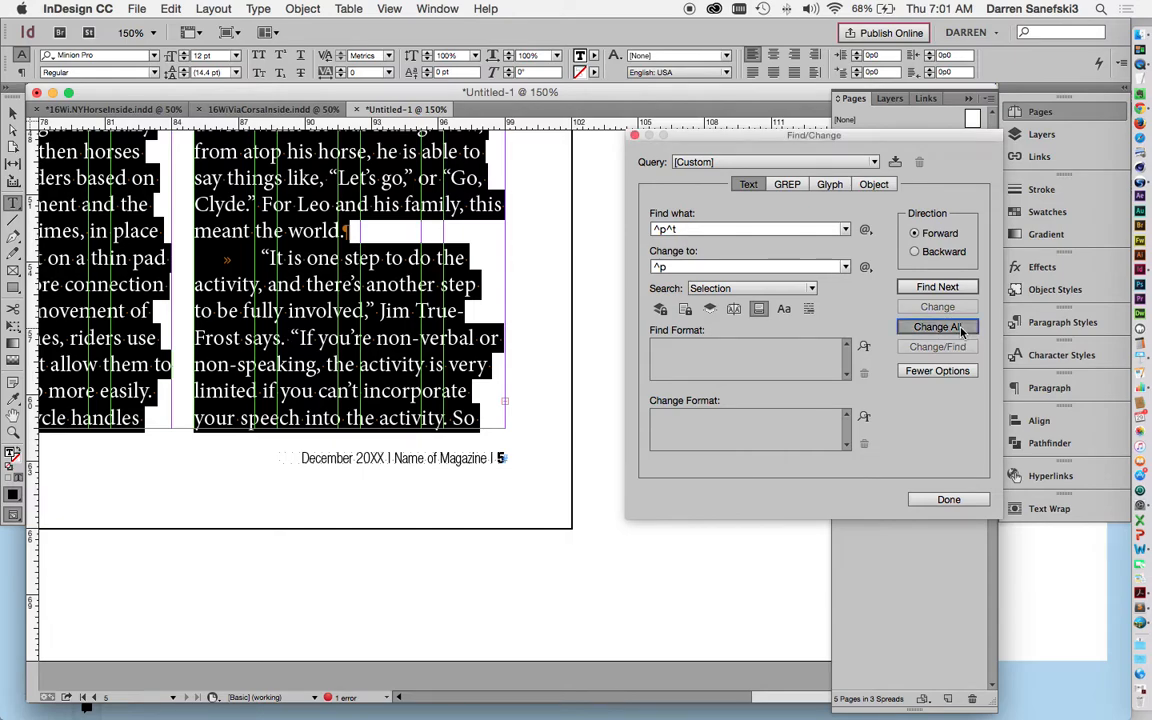
# - Change All to strip the leading tab from every paragraph
pyautogui.click(936, 326)
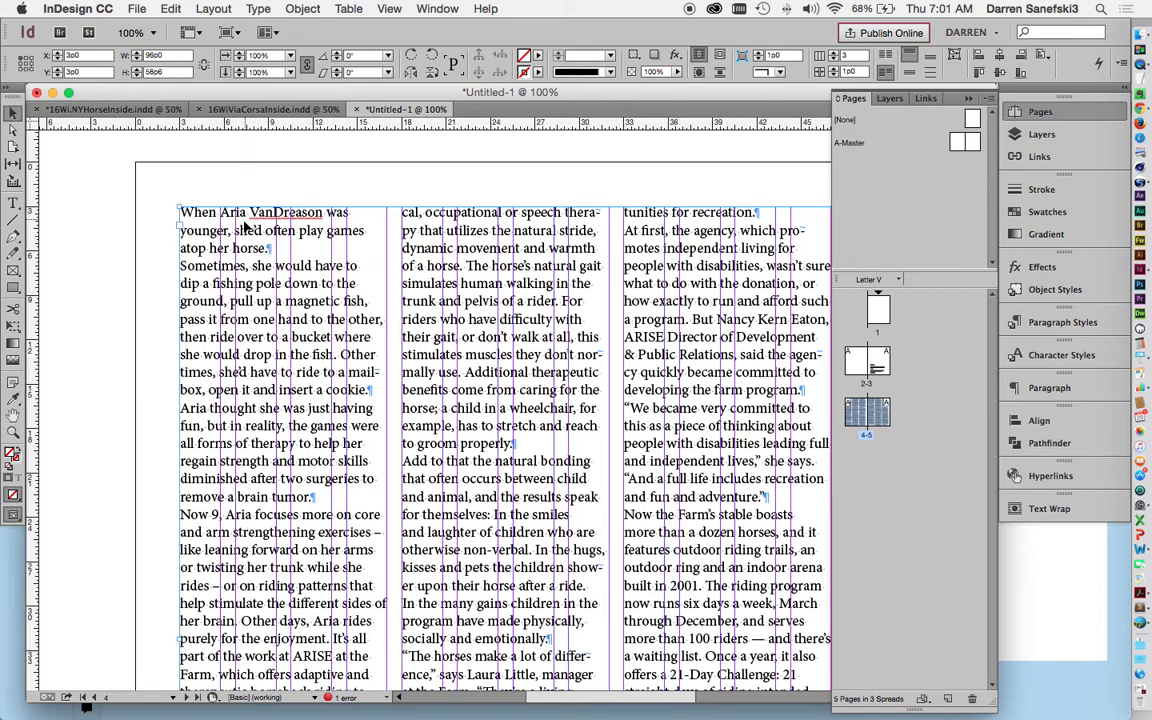
pyautogui.moveTo(242, 212)
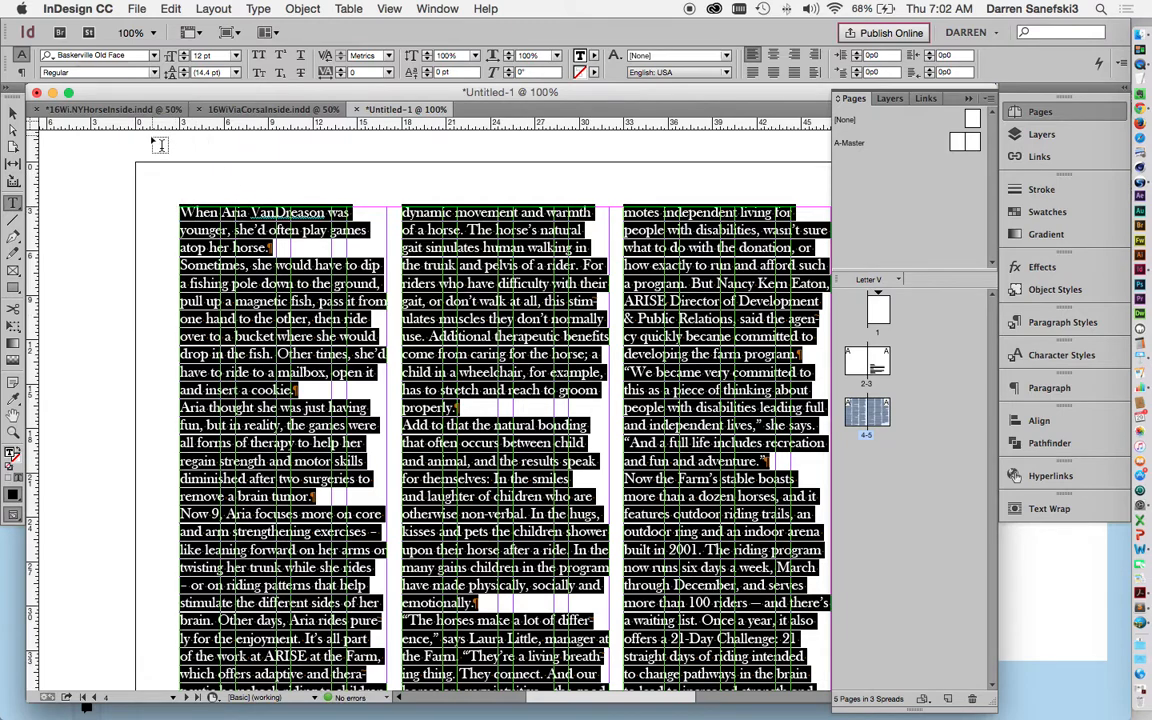
# - Reduce the story's font size from the Control panel size list
pyautogui.click(236, 56)
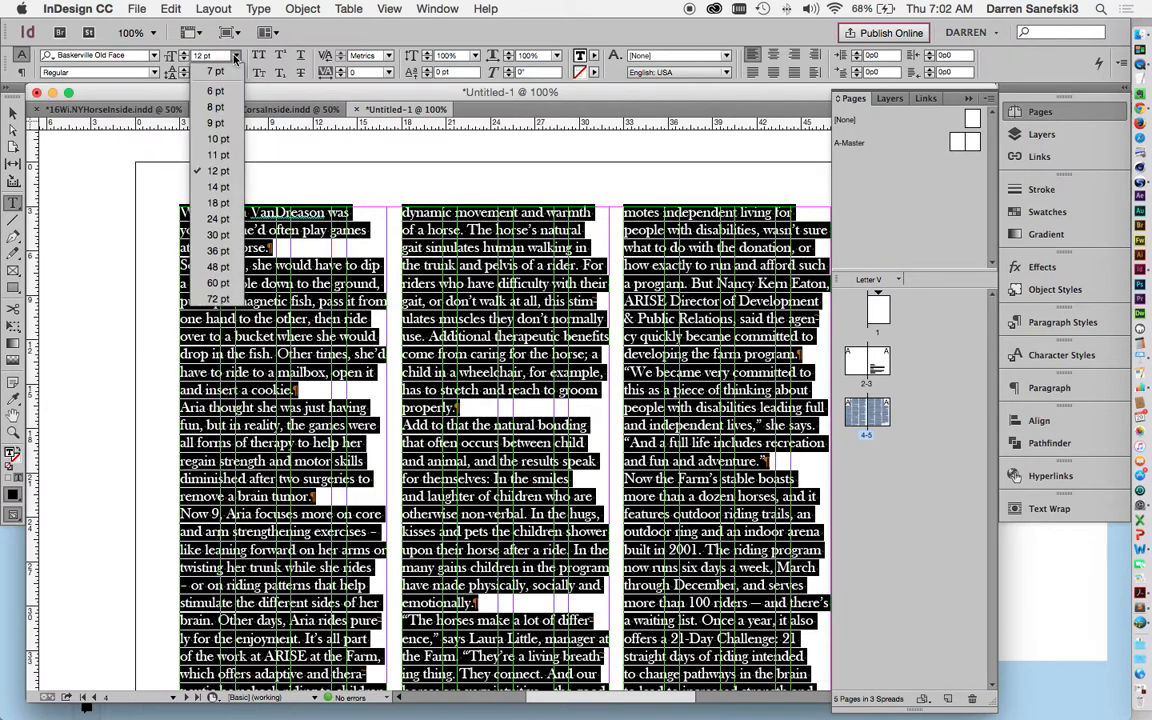
pyautogui.moveTo(216, 156)
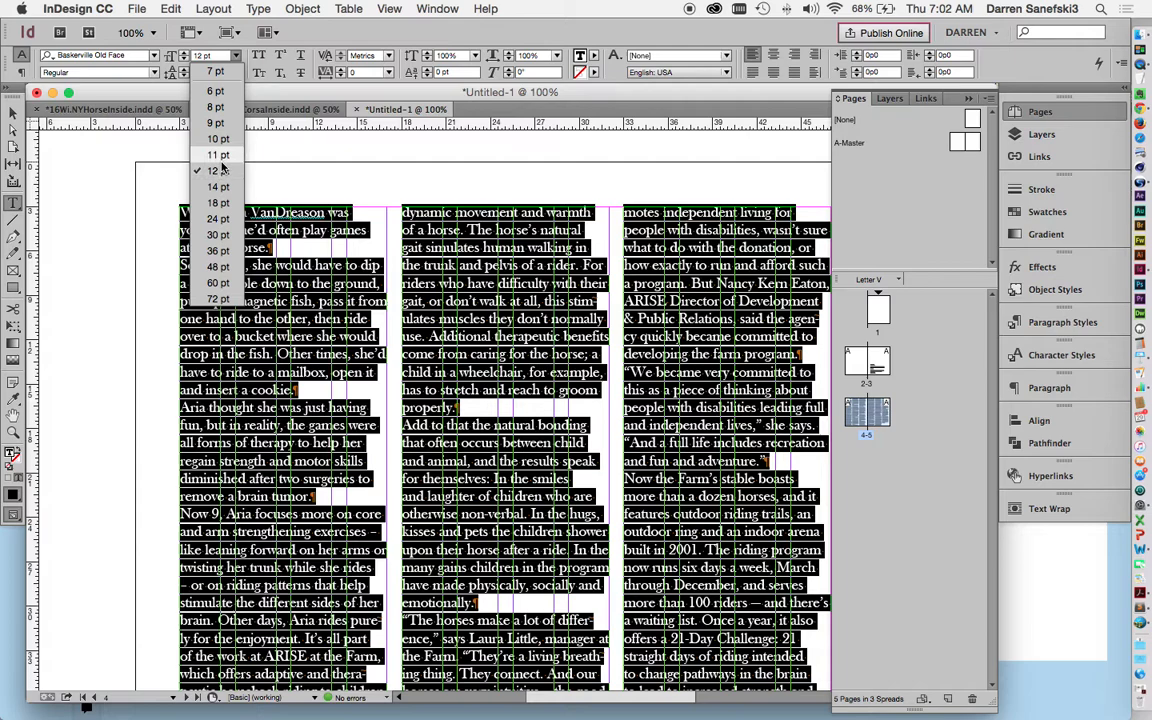
pyautogui.moveTo(218, 154)
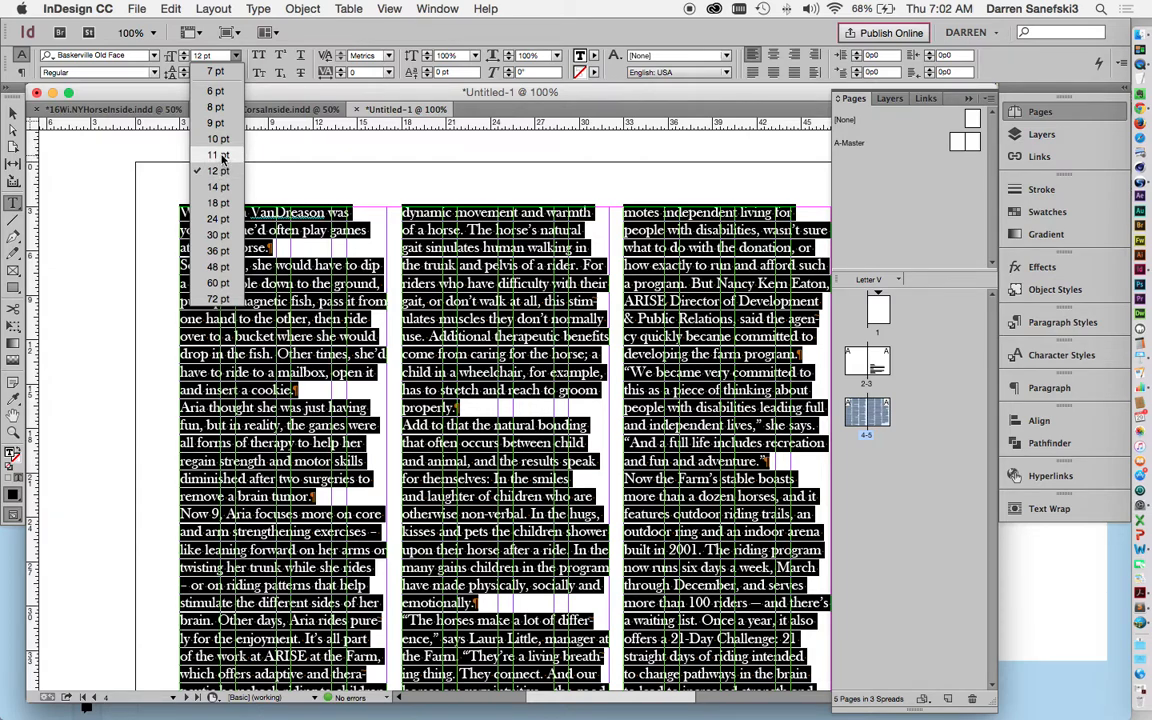
pyautogui.moveTo(216, 150)
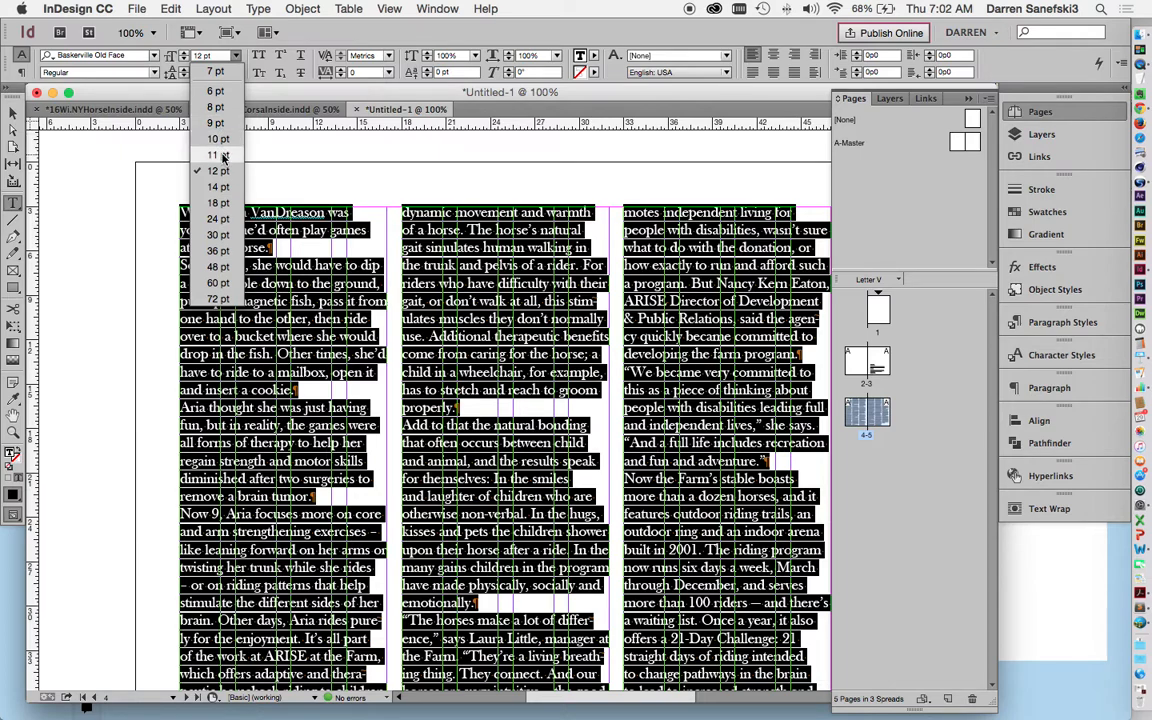
pyautogui.moveTo(218, 140)
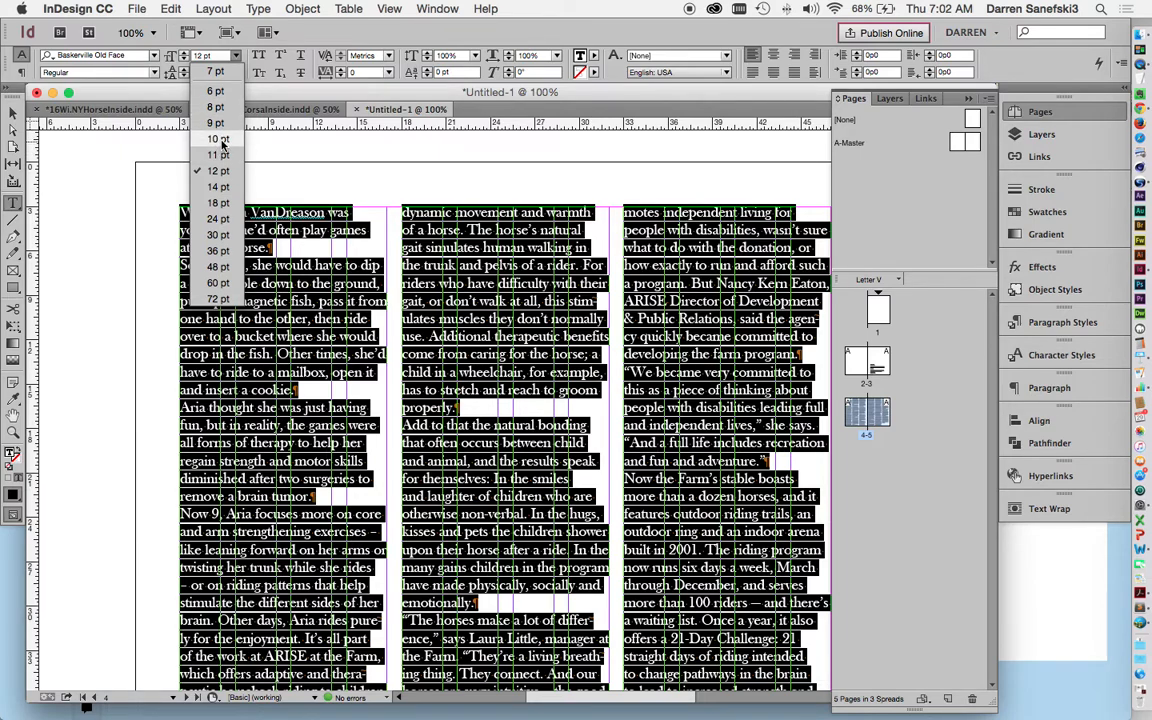
pyautogui.click(212, 140)
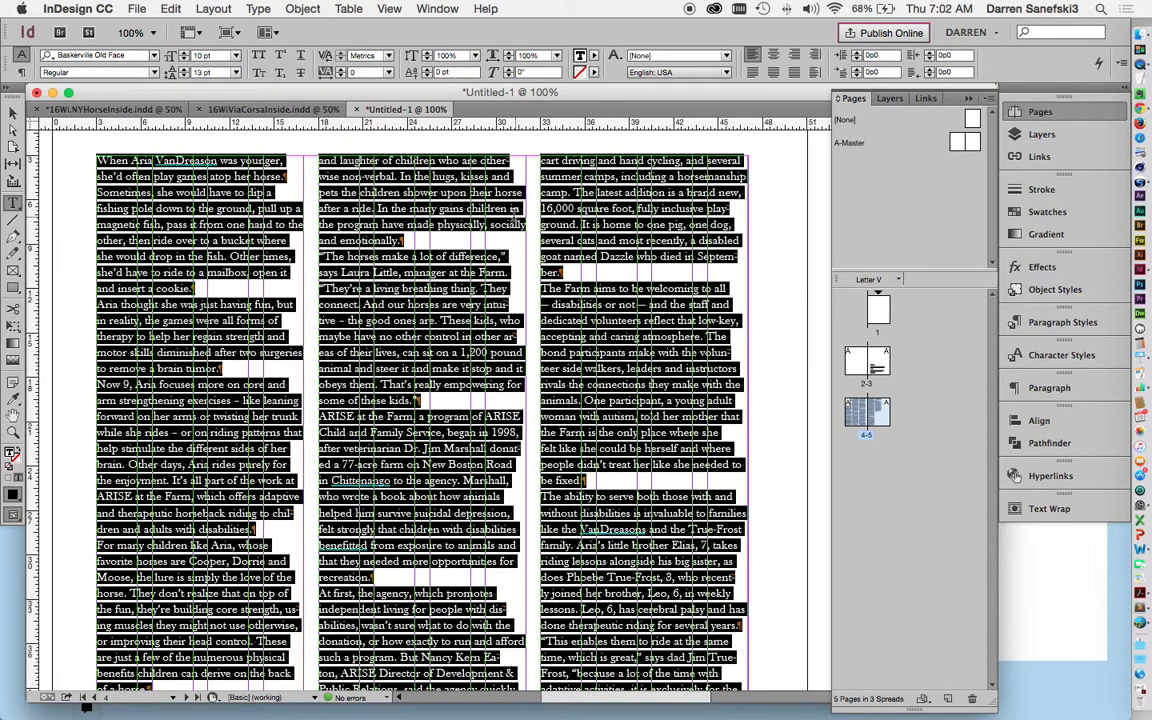
pyautogui.moveTo(20, 88)
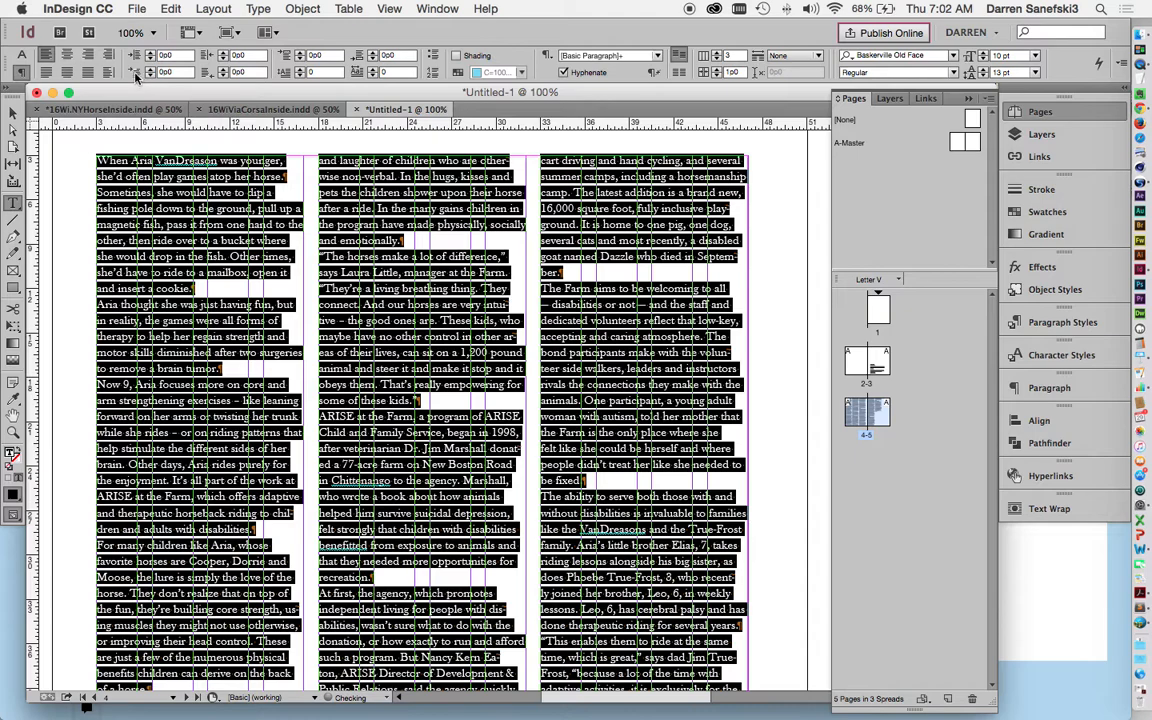
pyautogui.moveTo(138, 72)
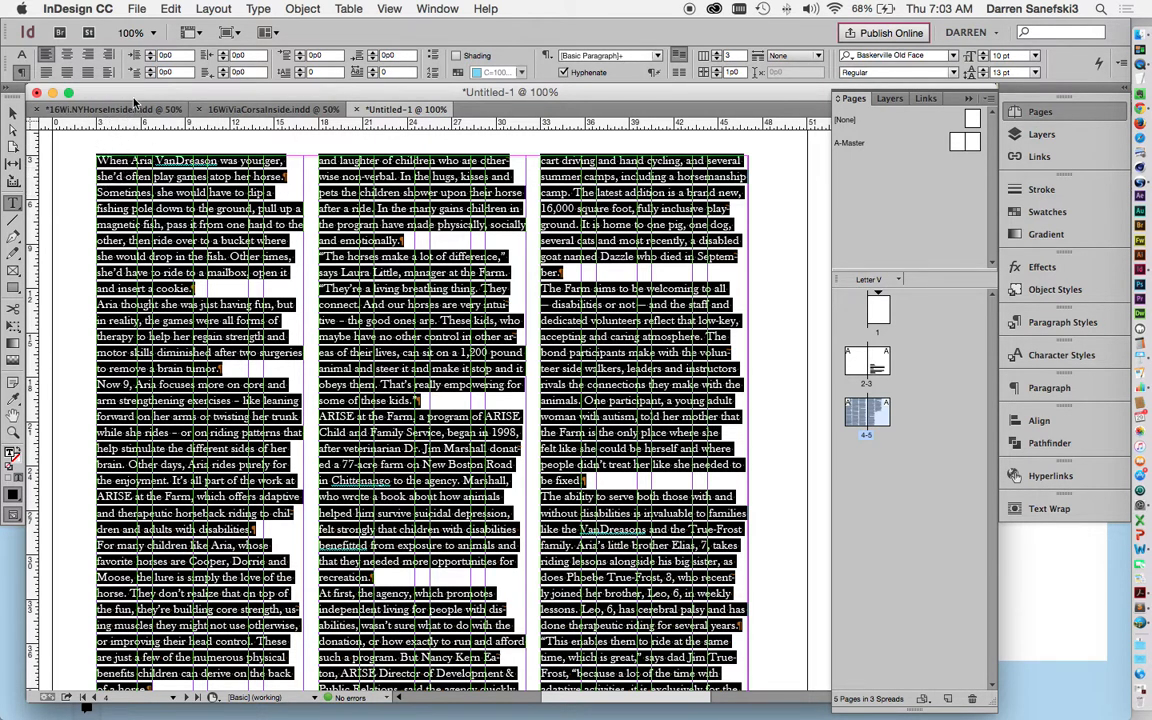
pyautogui.moveTo(138, 82)
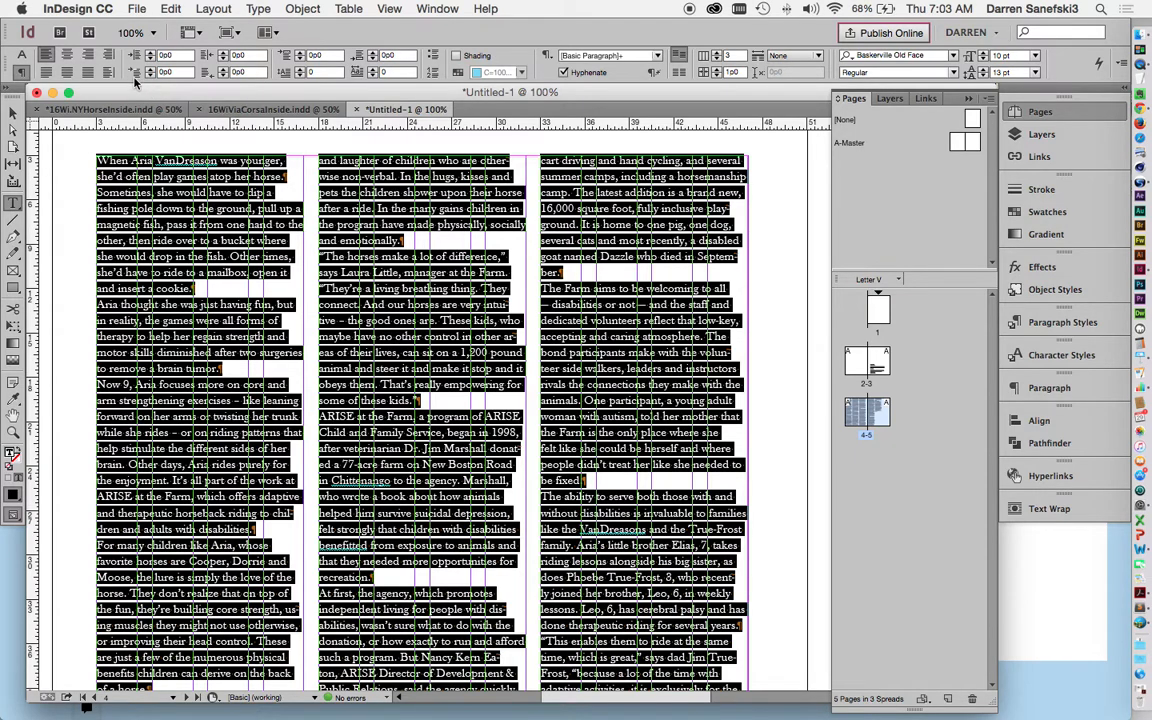